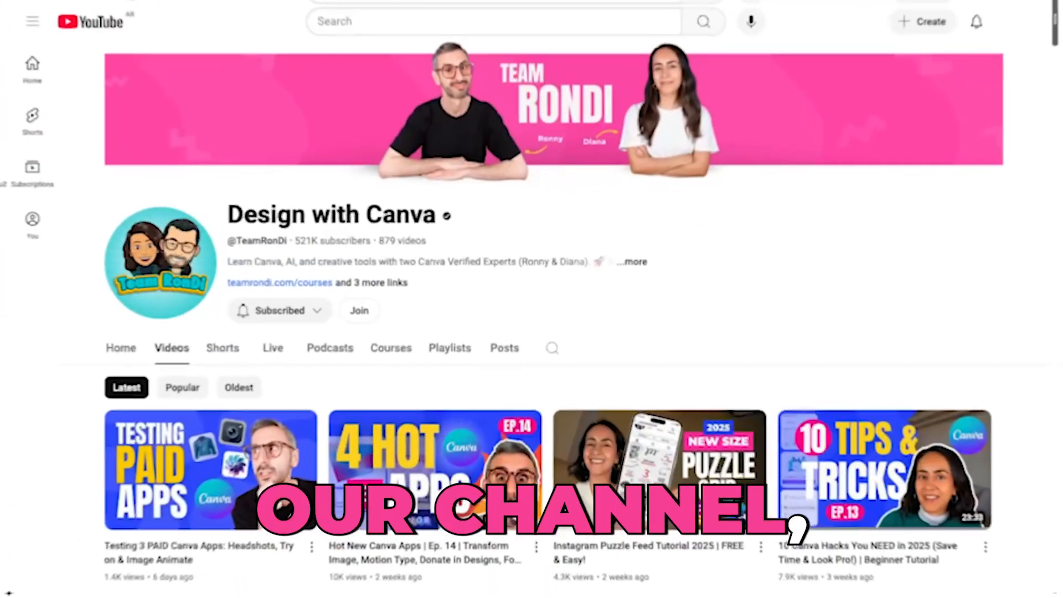
Scroll down to the desk photo on page 2 where the screenshot is fitted
scroll(down, 3)
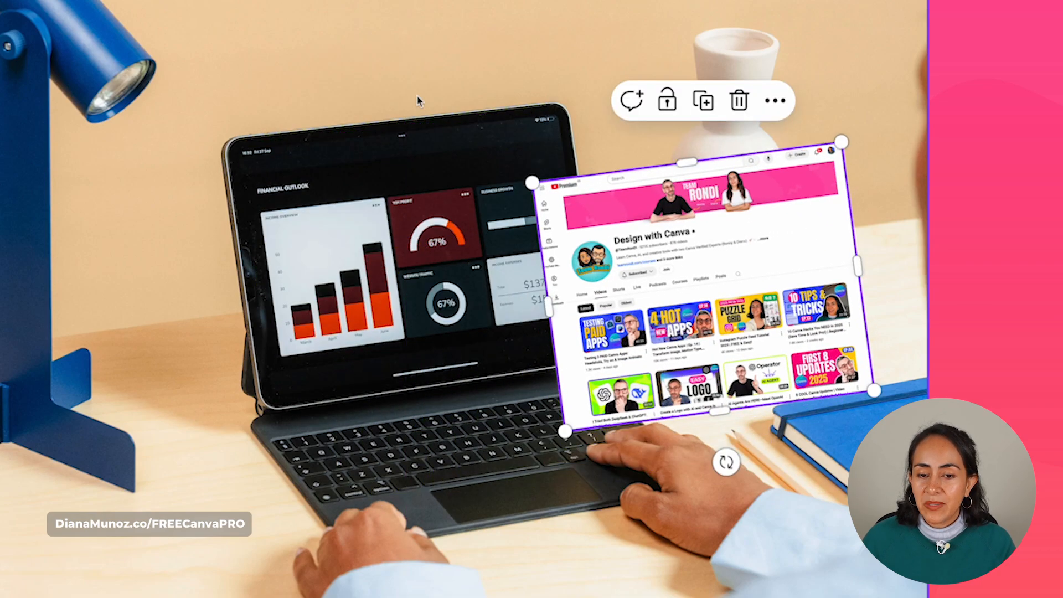
mouse_move(538, 122)
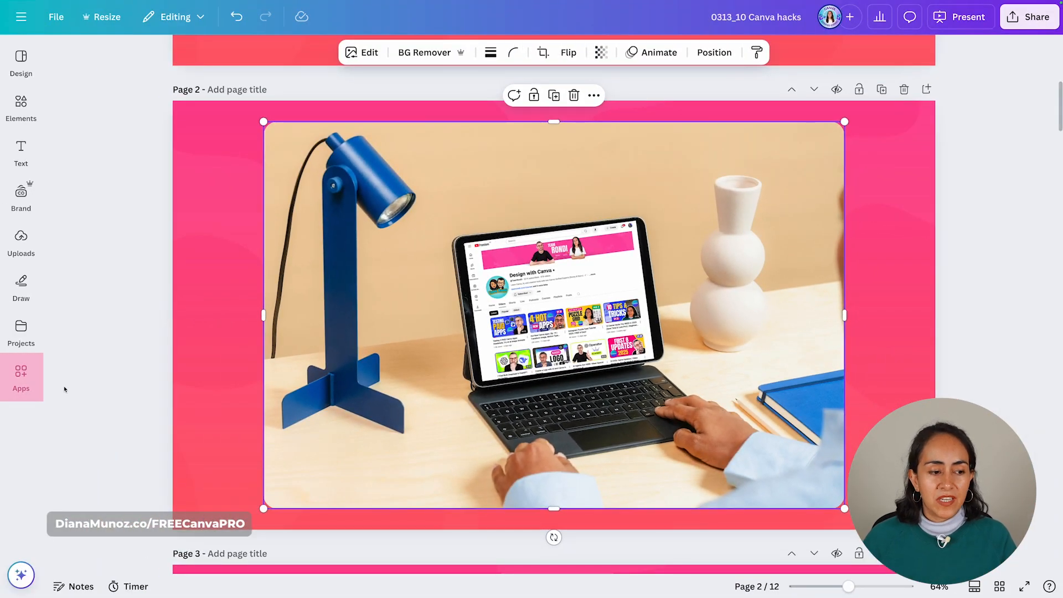
Search the Canva apps for 'reshape' and launch the Reshape app
click(20, 376)
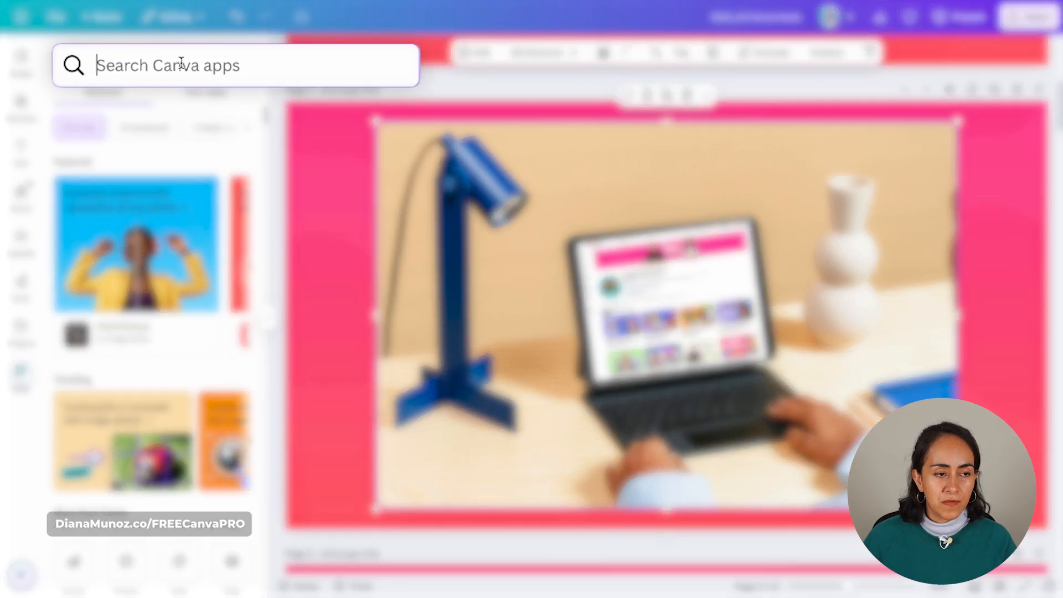
text(reshape)
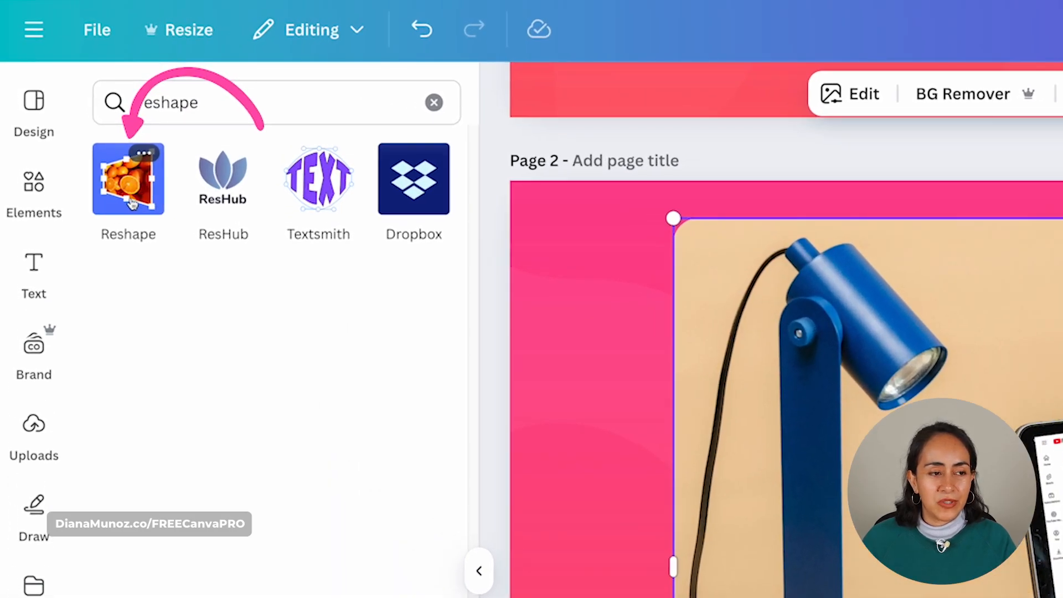
click(128, 177)
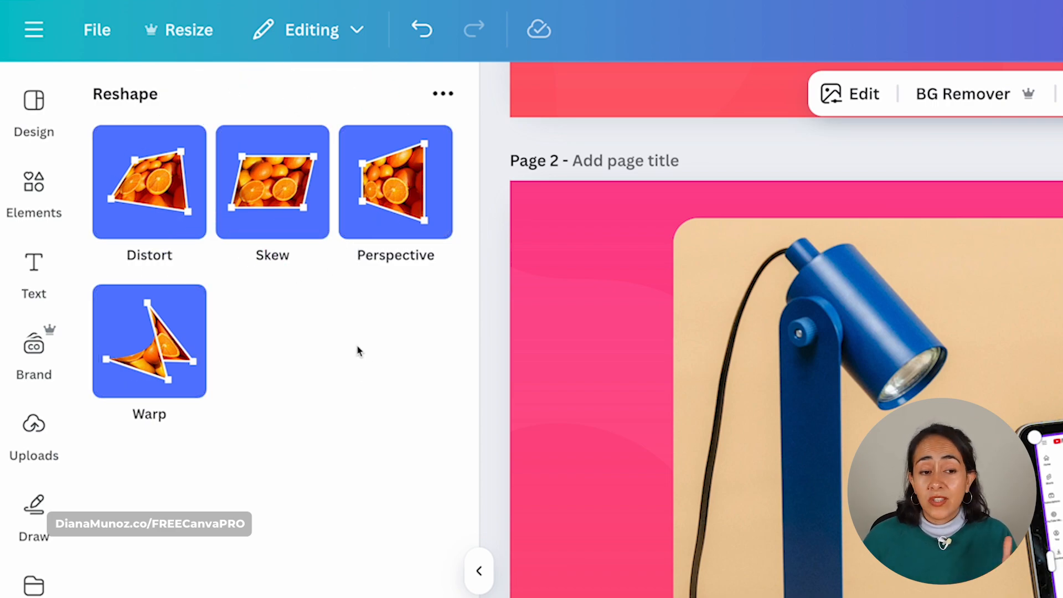
mouse_move(325, 389)
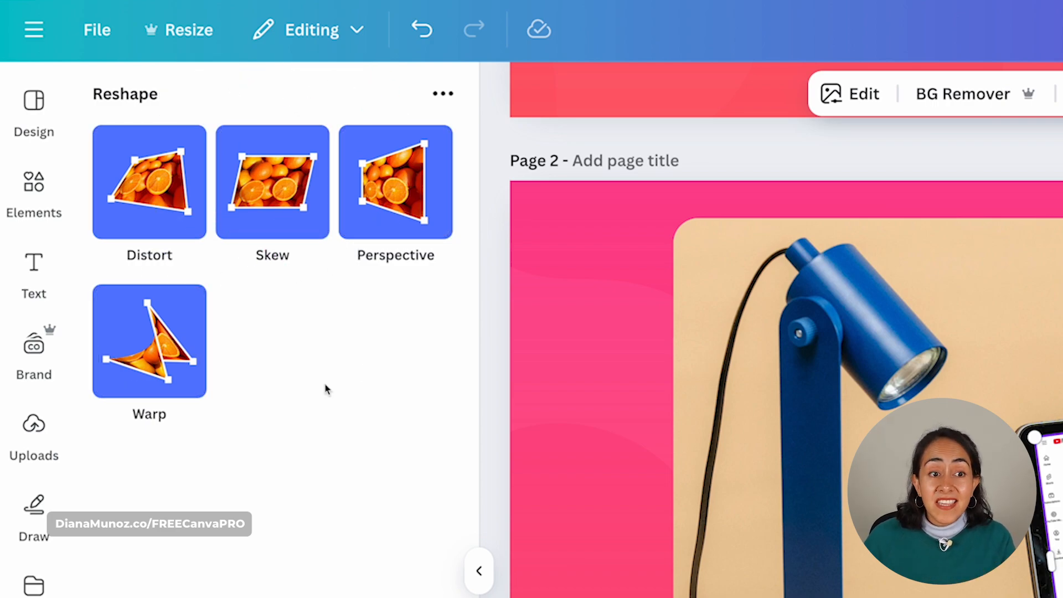
mouse_move(321, 368)
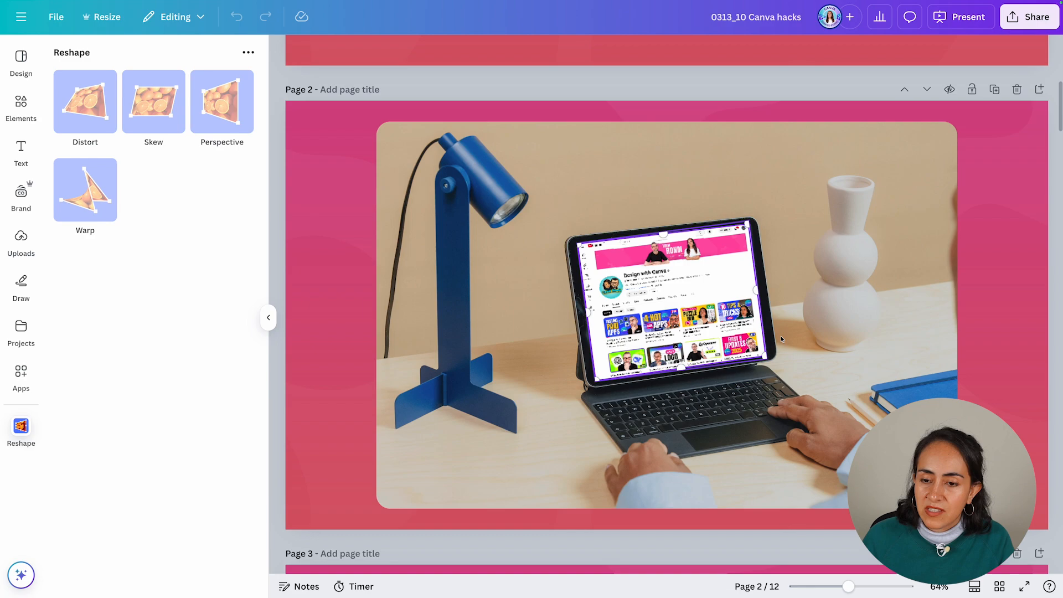
click(960, 16)
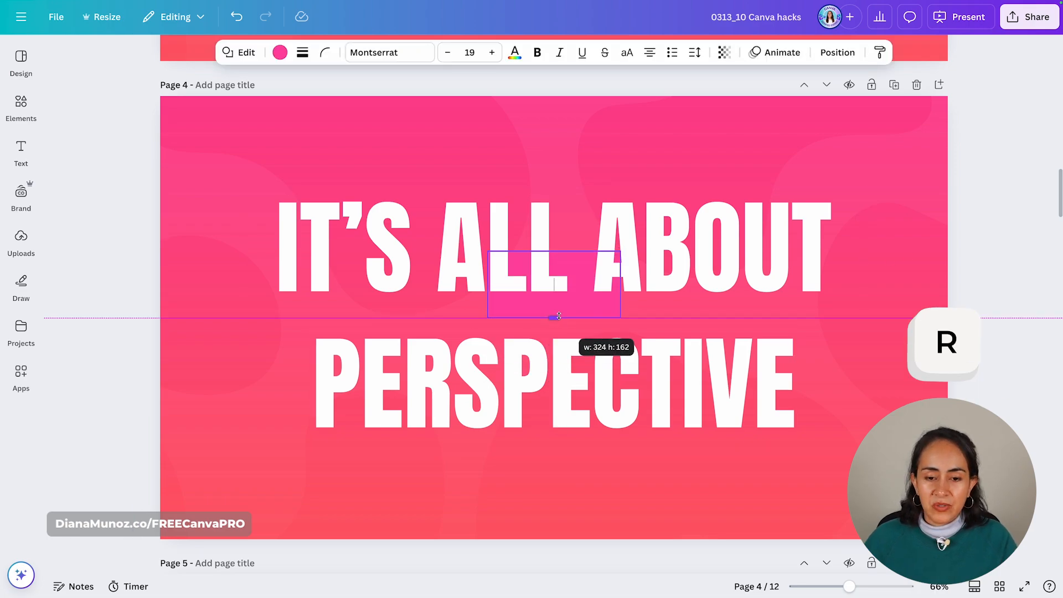
Make the rectangle over ALL fully transparent via its transparency setting
click(837, 52)
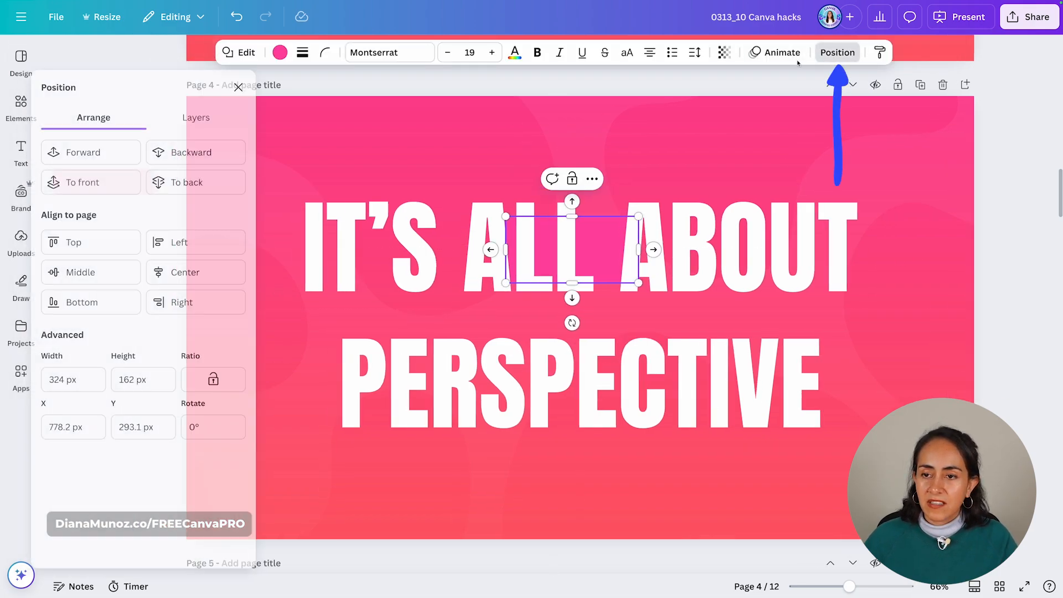
click(837, 52)
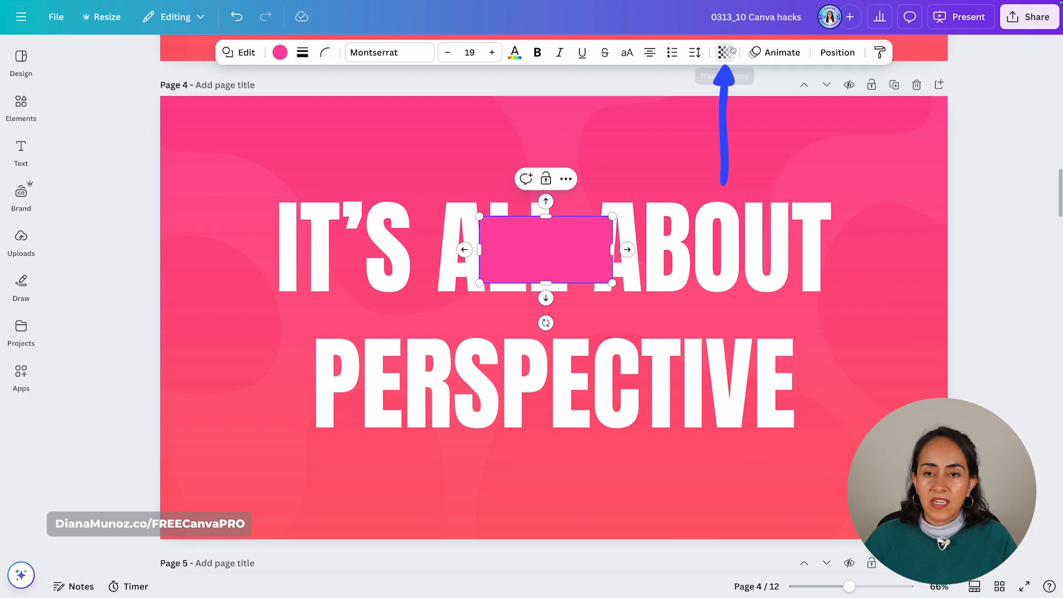
click(724, 52)
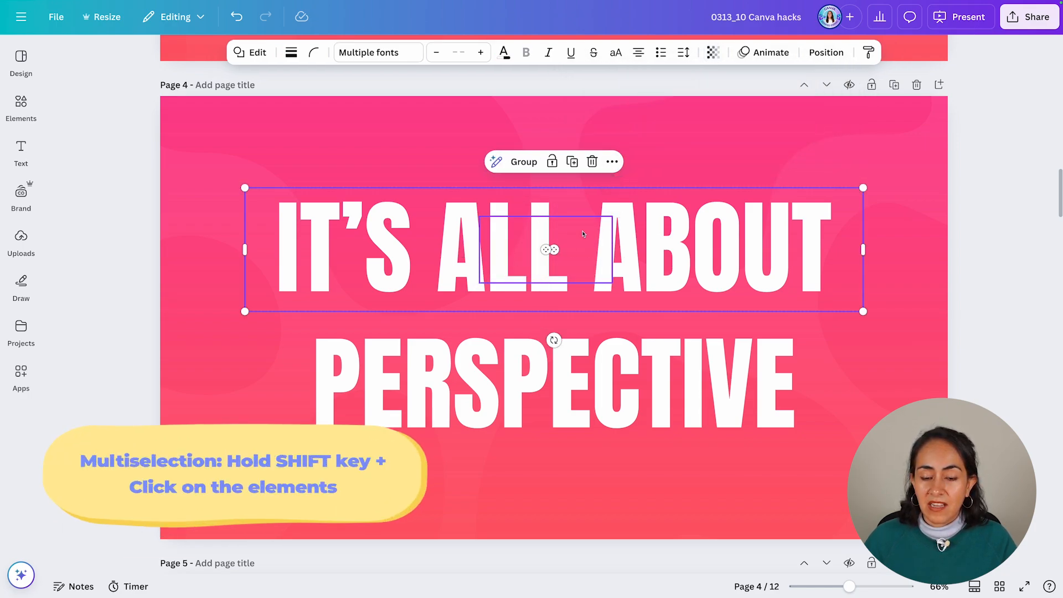
mouse_move(656, 178)
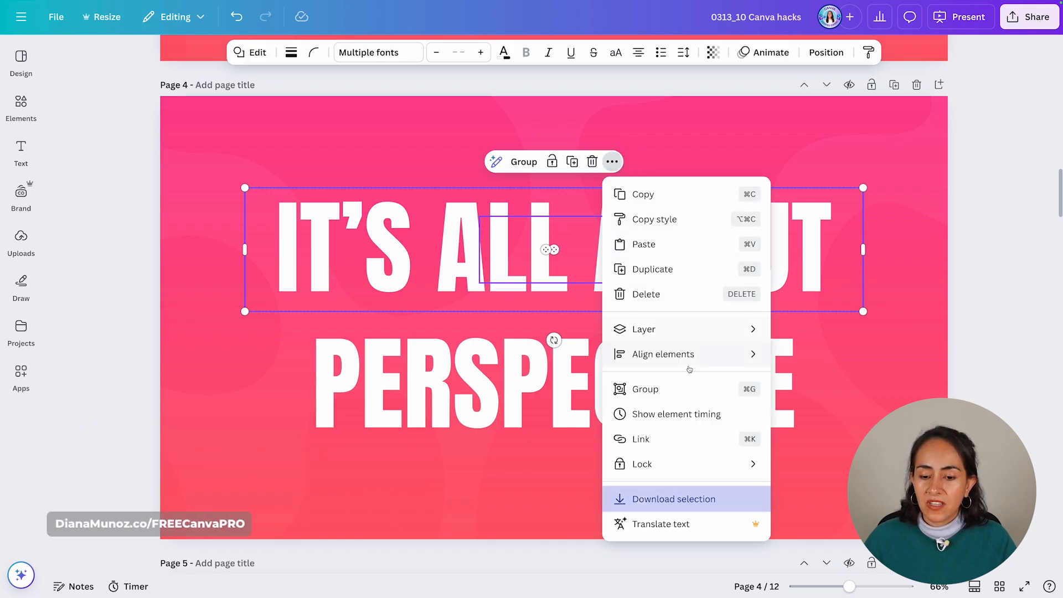
Download the selection as a PNG with Transparent background ticked
click(672, 500)
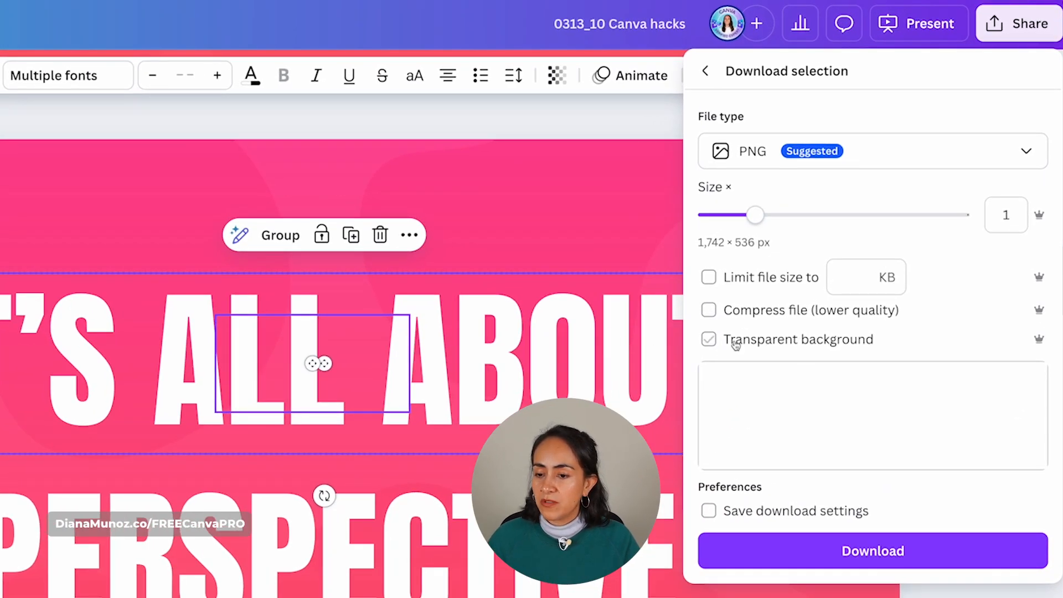
click(707, 339)
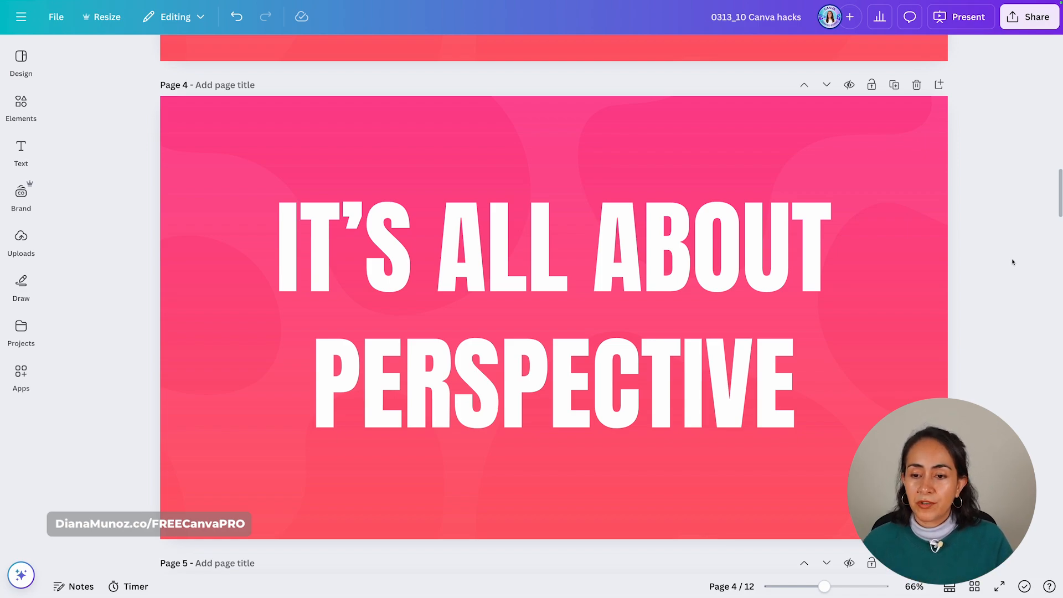
Remove page 4's title text and launch the Transform Image app from the apps search
click(553, 383)
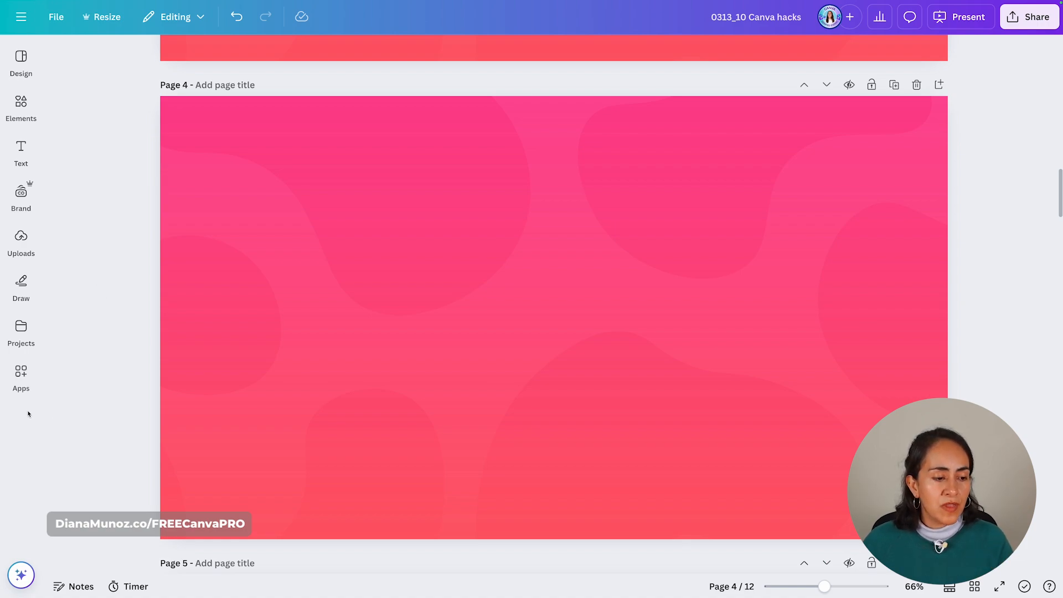
click(20, 376)
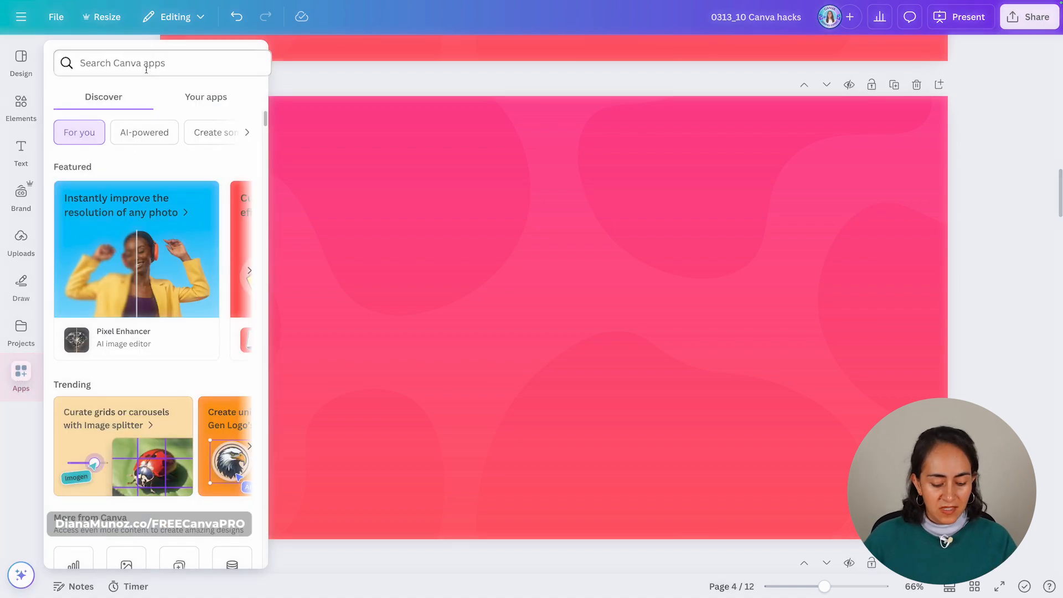
text(Transform Image)
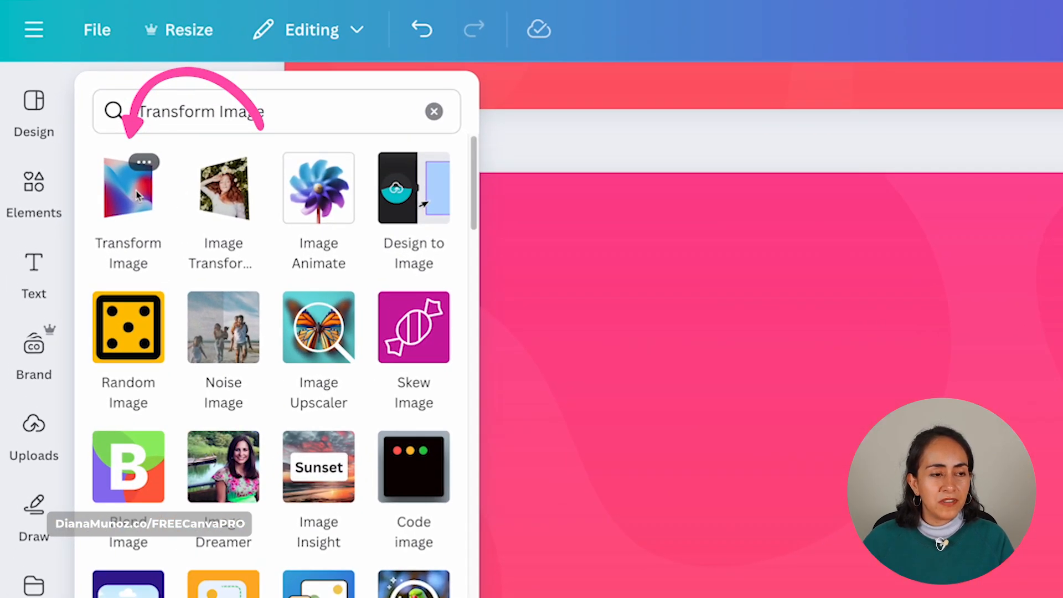
click(128, 189)
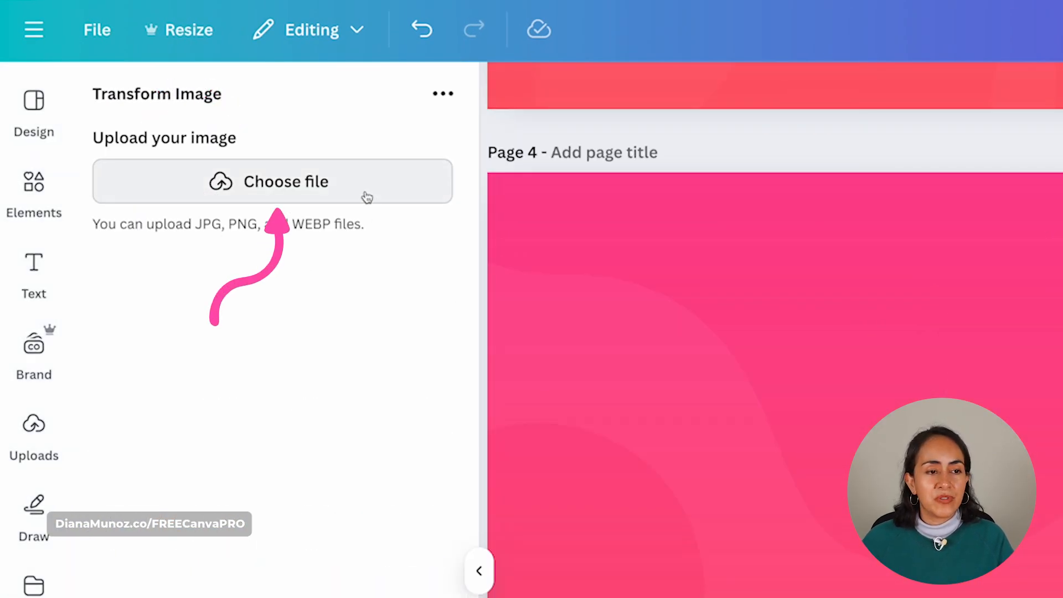
mouse_move(327, 216)
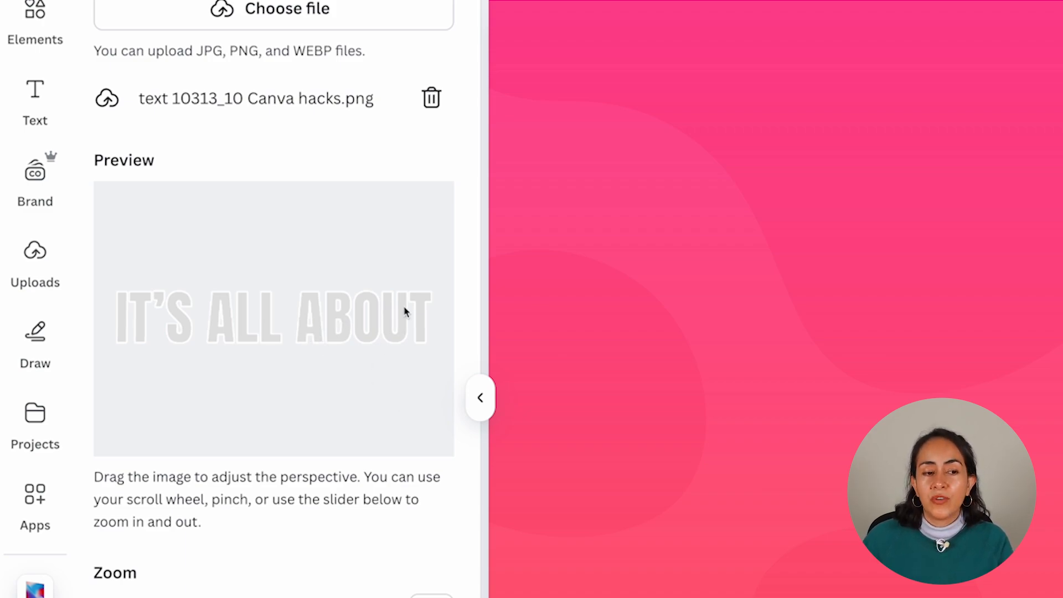
mouse_move(412, 328)
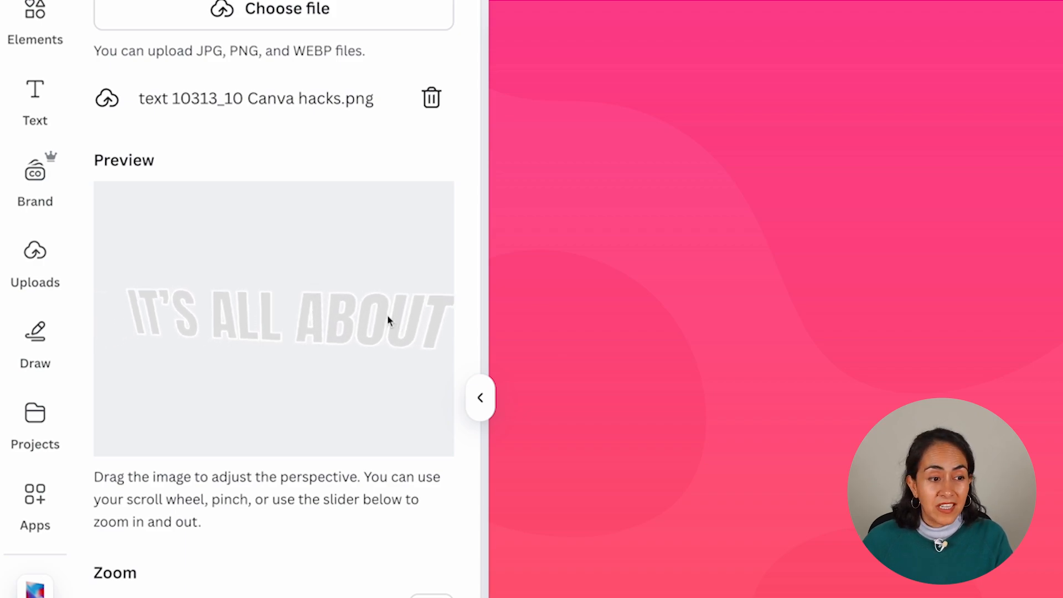
Tilt the IT'S ALL ABOUT image into perspective and add it to page 4
drag(389, 321, 398, 304)
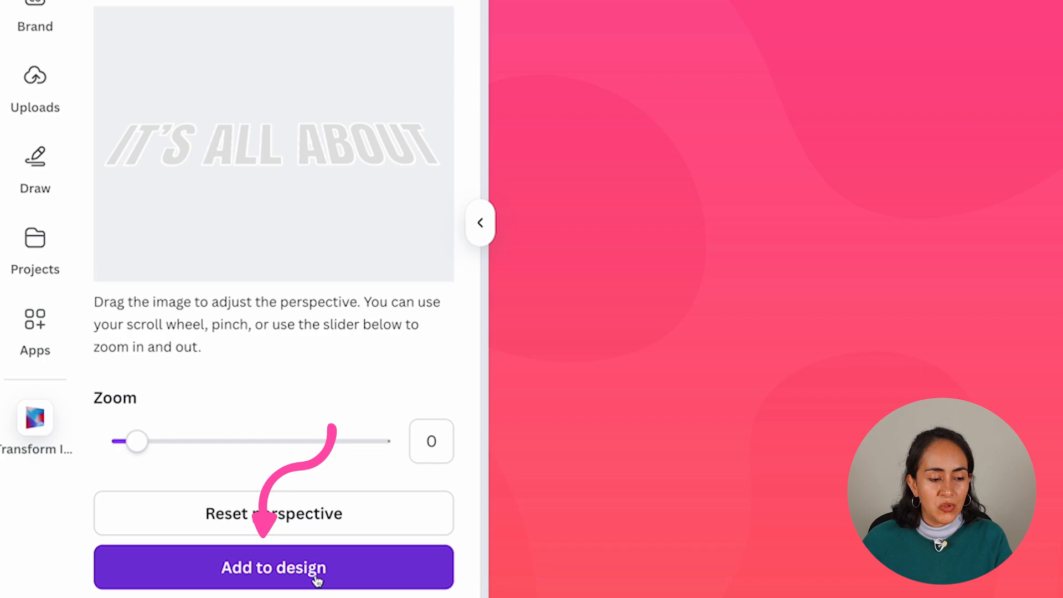
click(273, 567)
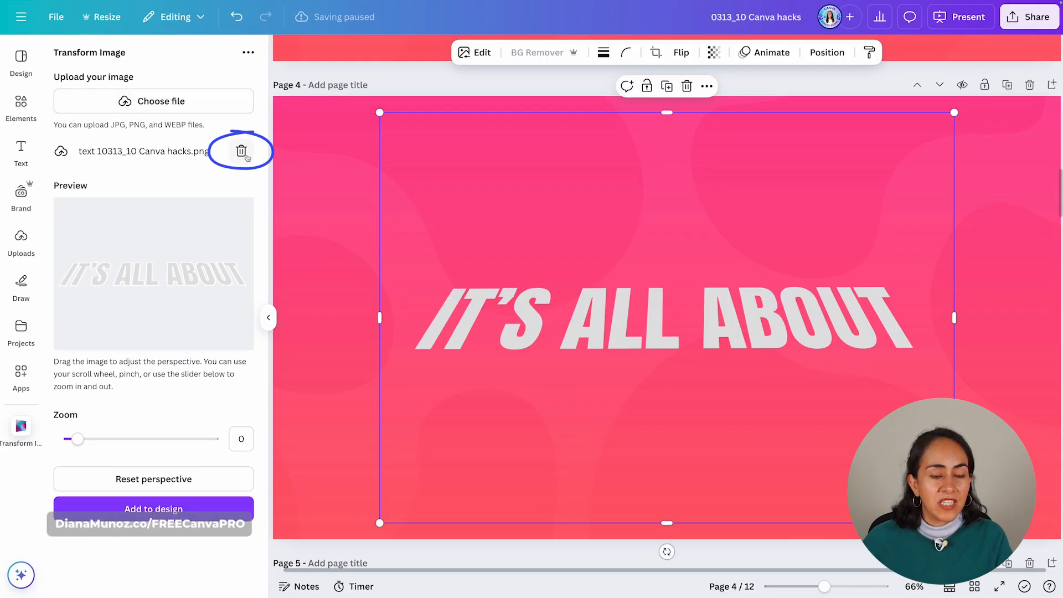
Remove the previously uploaded file from the Transform Image app
click(153, 100)
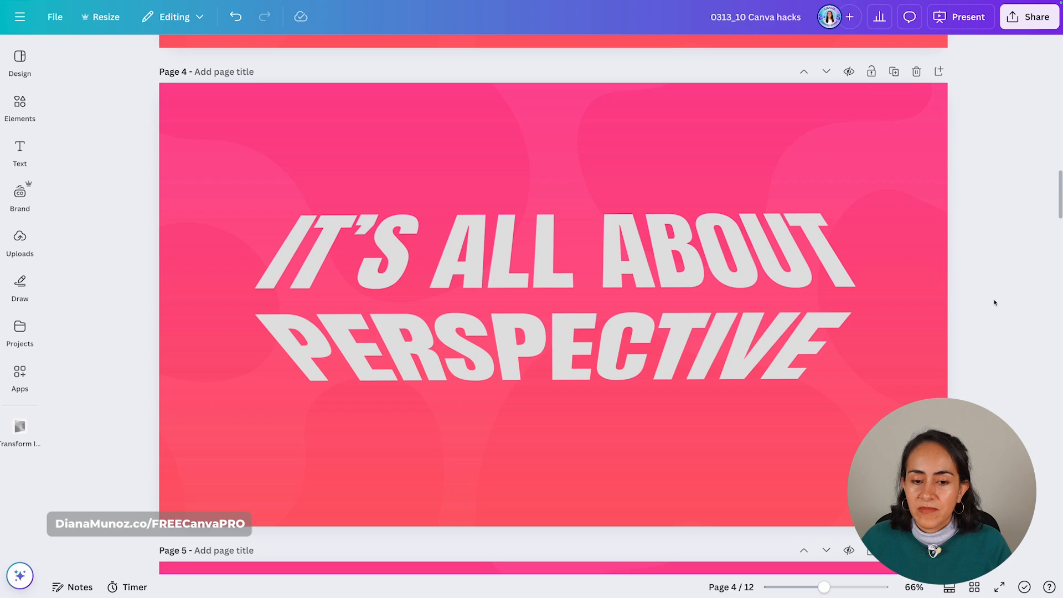
Drop the straight PERSPECTIVE upload below the tilted lines, then move down to page 6
click(995, 62)
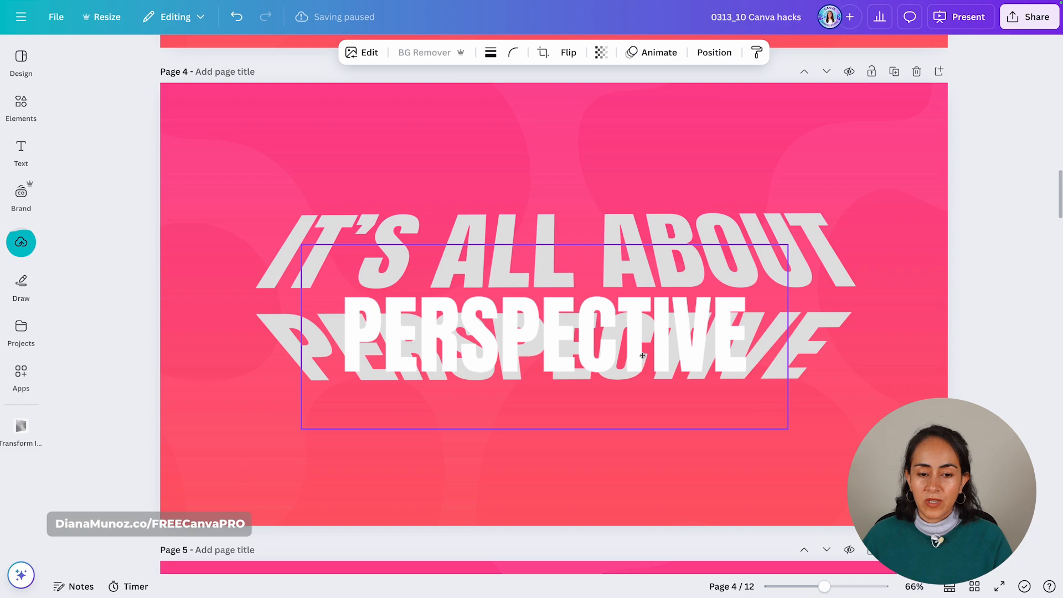
drag(543, 335, 552, 434)
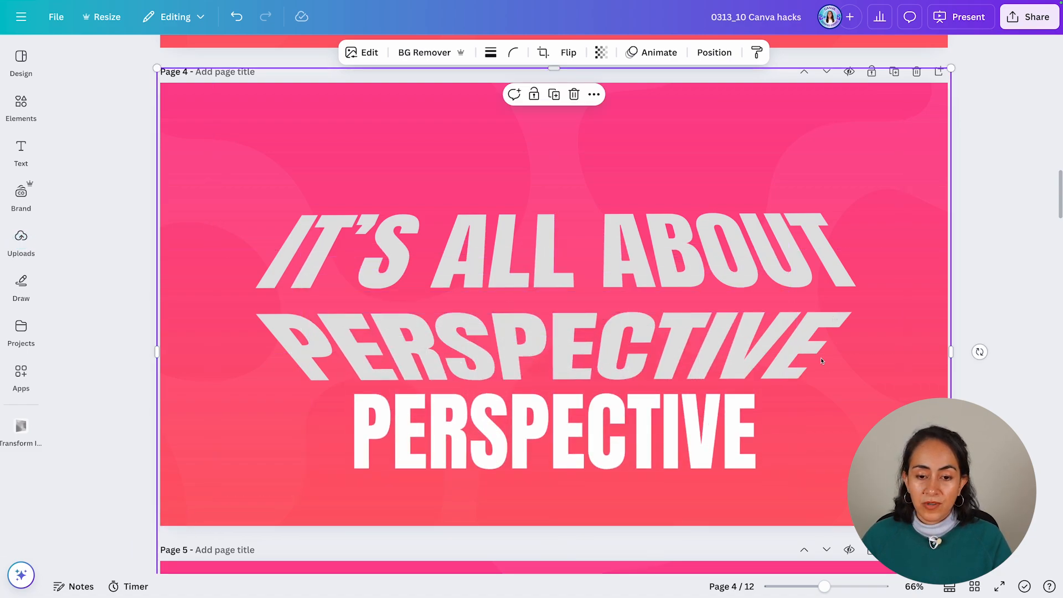
scroll(down, 3)
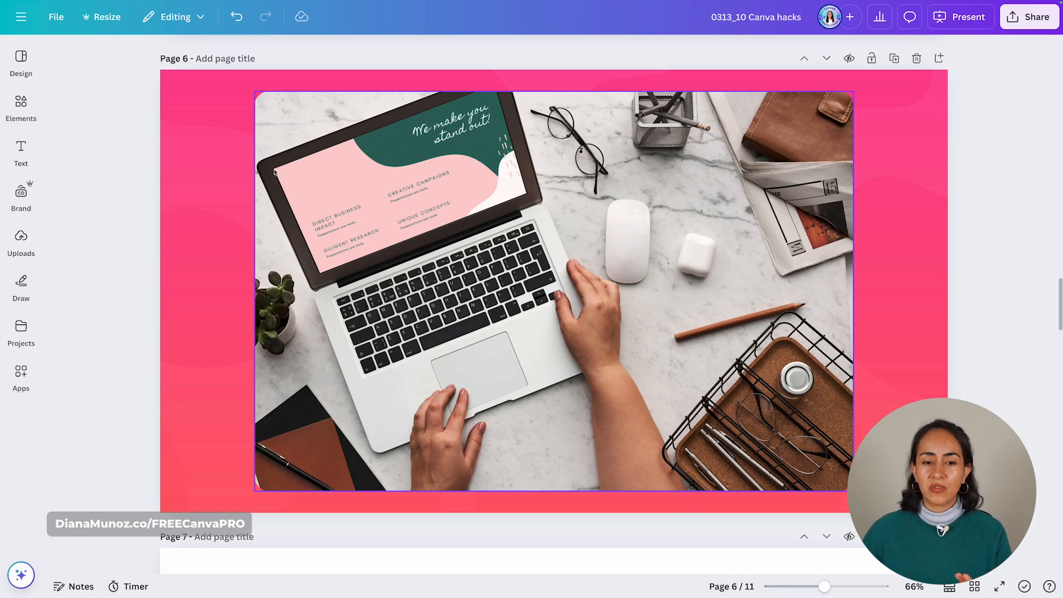
Select the laptop desk photo on page 6 and bring up the apps search
click(959, 16)
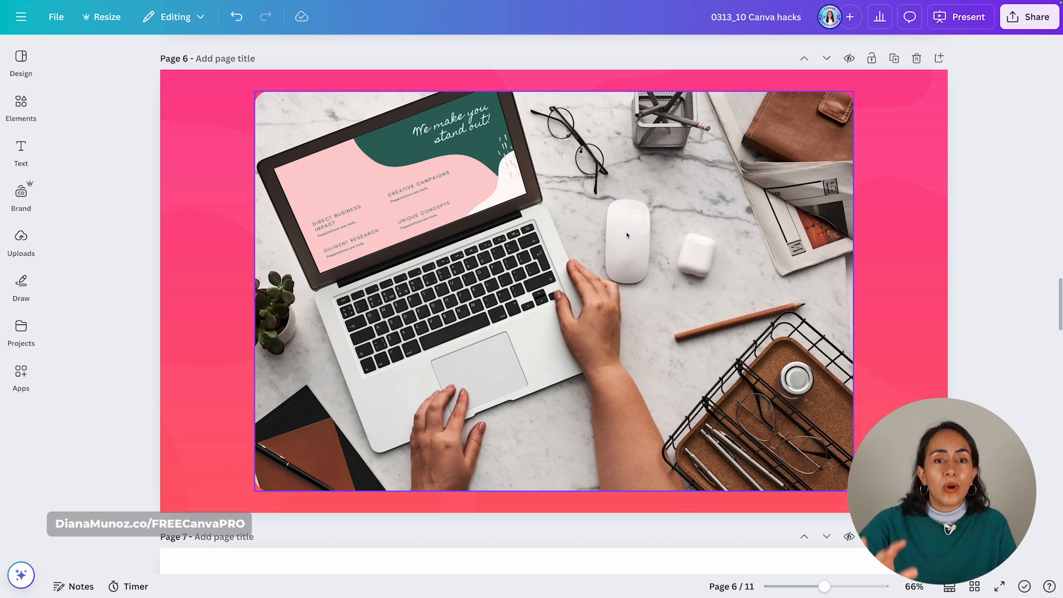
click(960, 17)
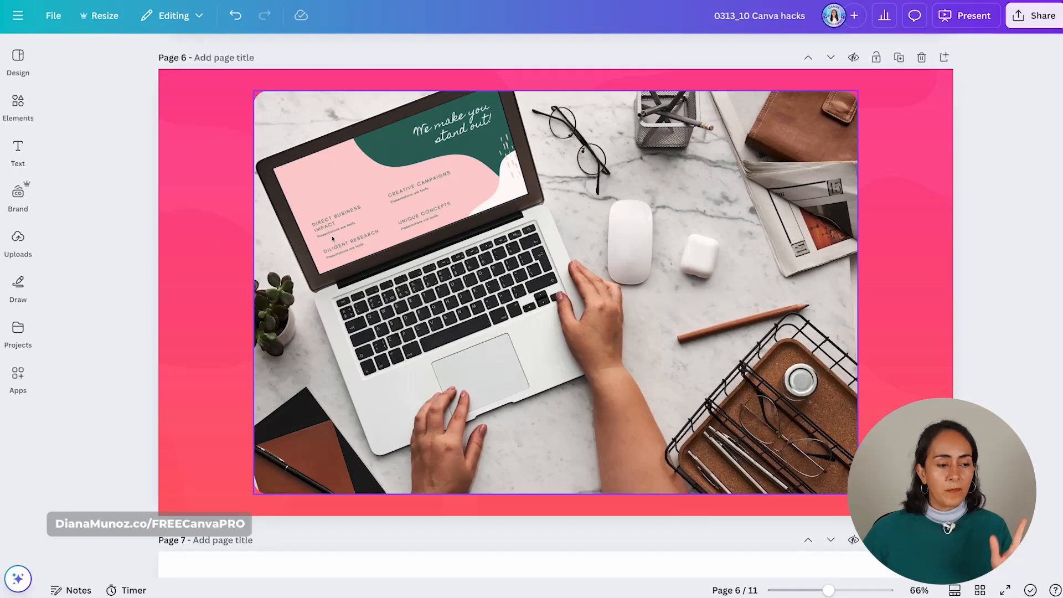
click(18, 380)
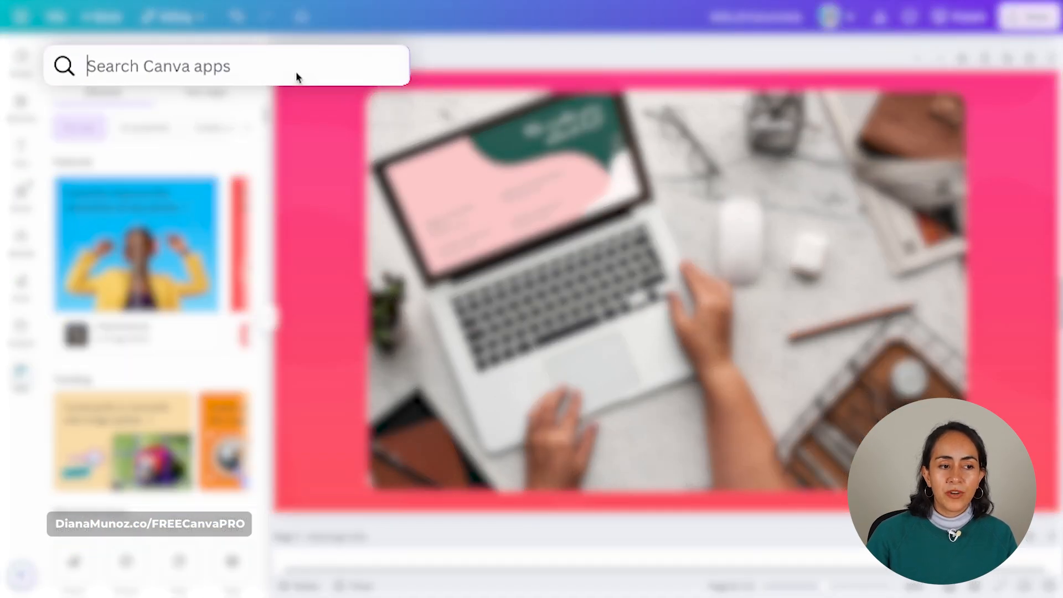
Find the Mockups app and choose the laptop desk photo as the mockup source
text(Mockups)
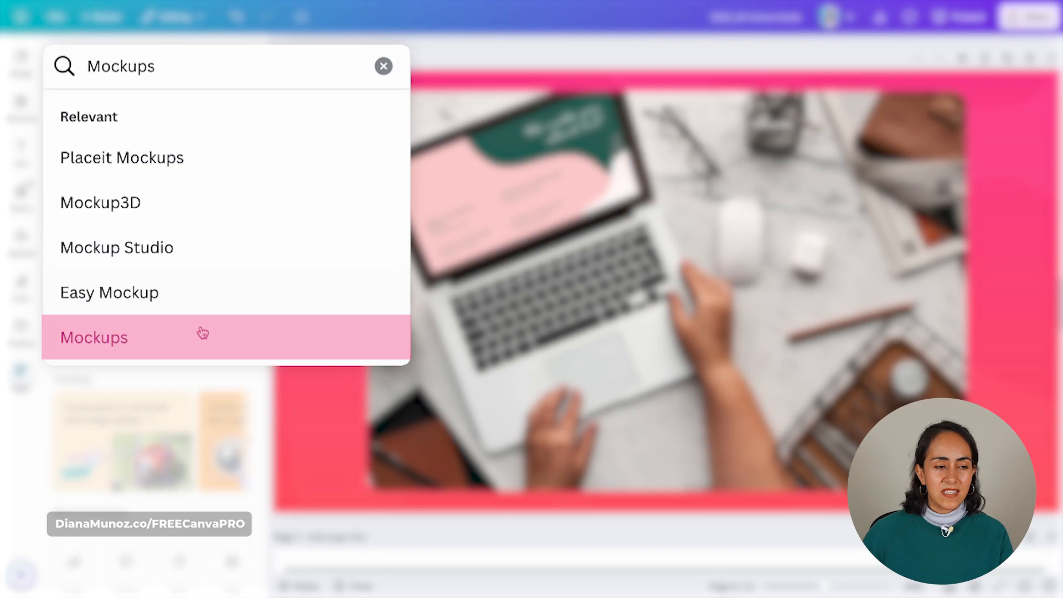
click(93, 337)
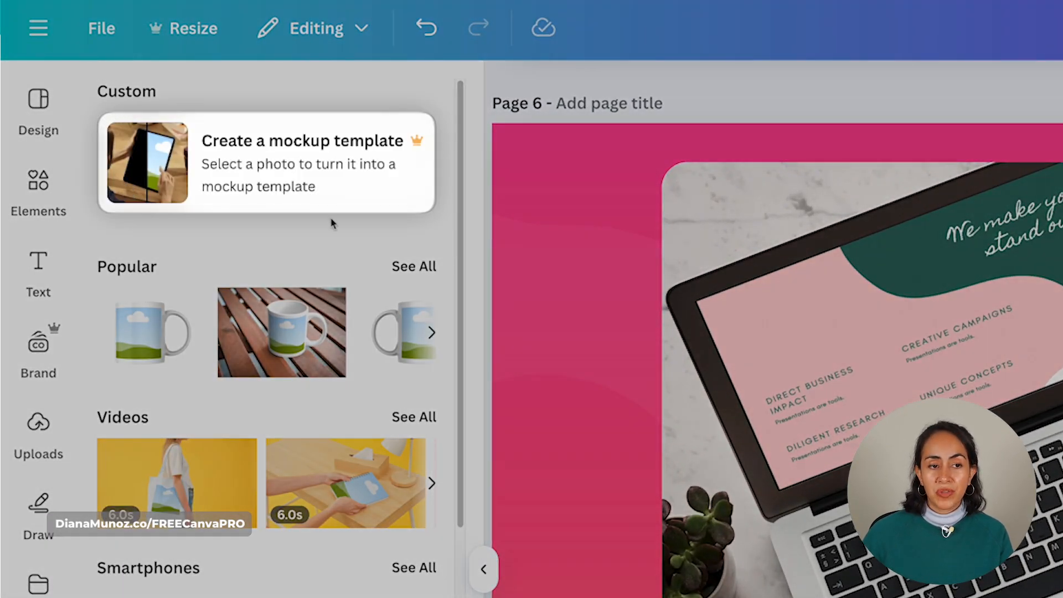
mouse_move(114, 122)
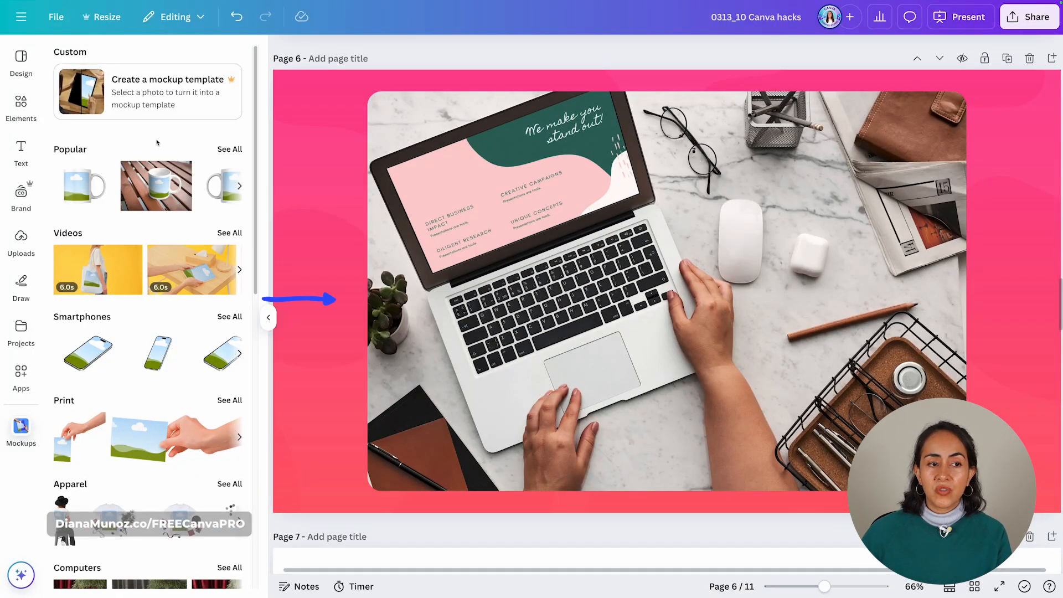
click(485, 128)
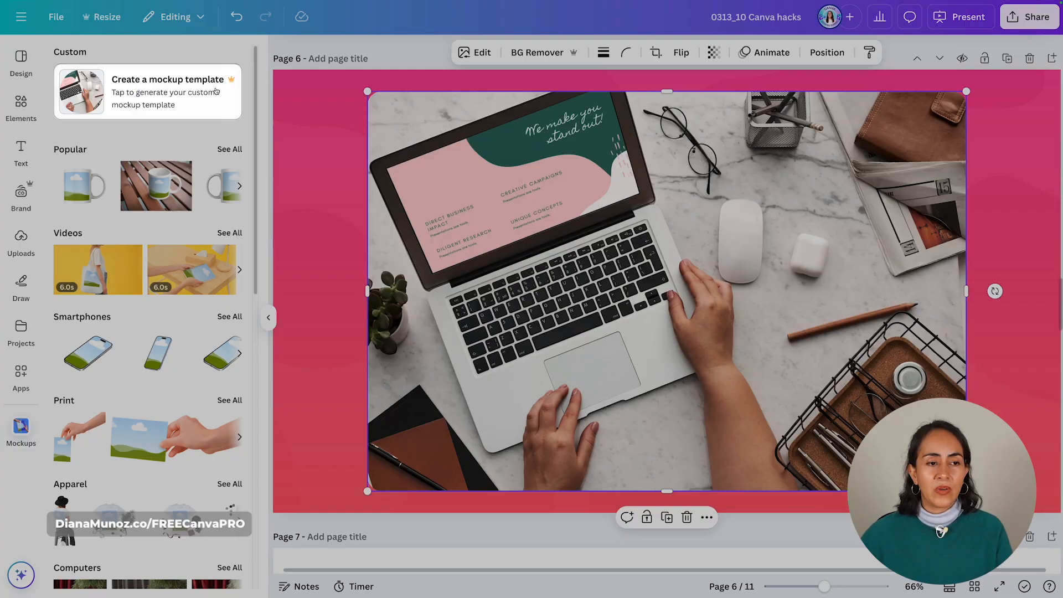
mouse_move(163, 104)
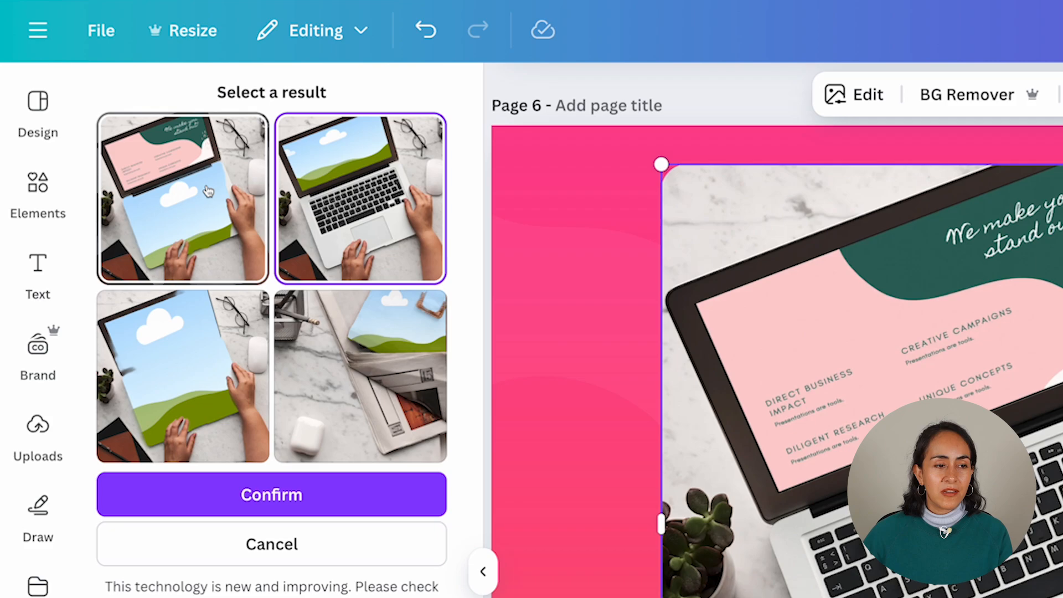
mouse_move(135, 236)
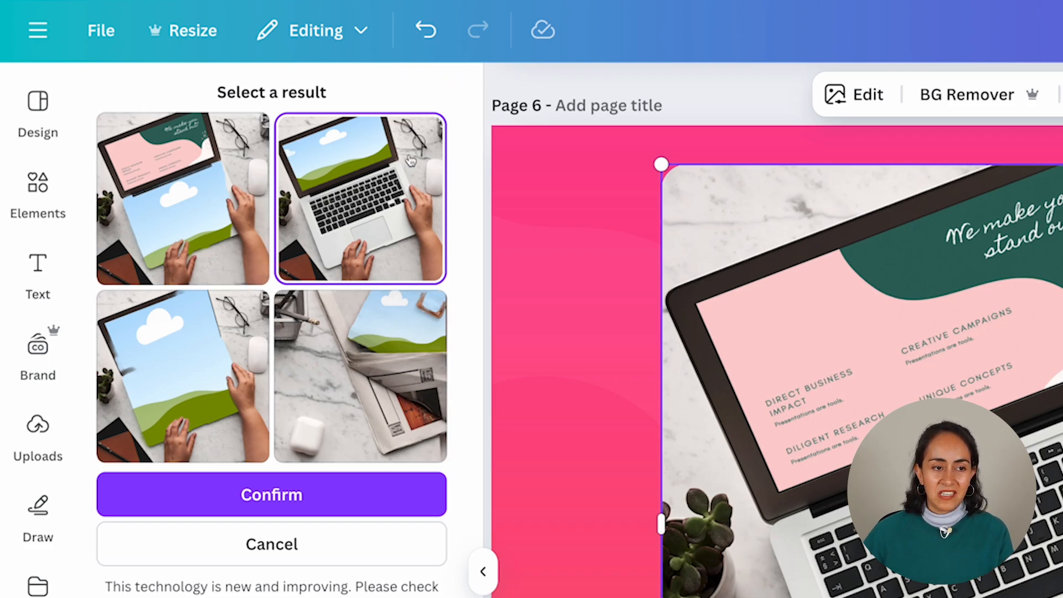
mouse_move(315, 177)
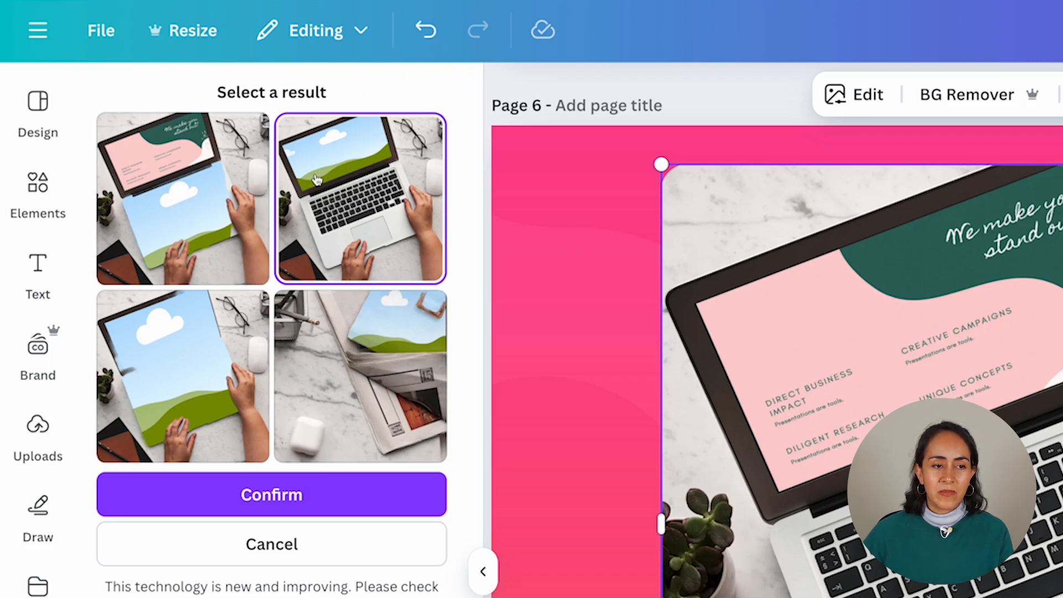
mouse_move(368, 125)
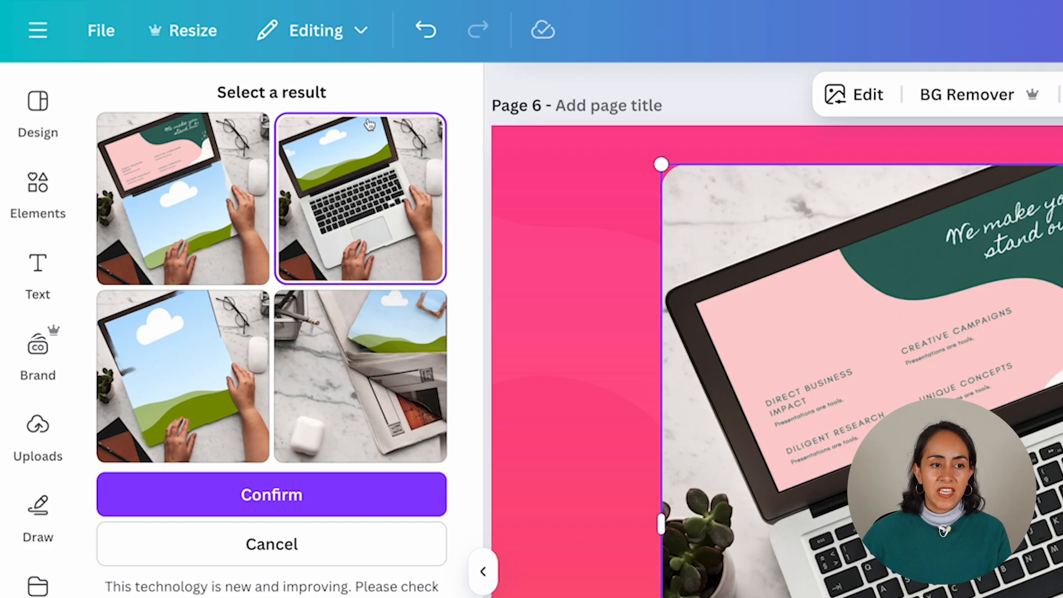
mouse_move(380, 118)
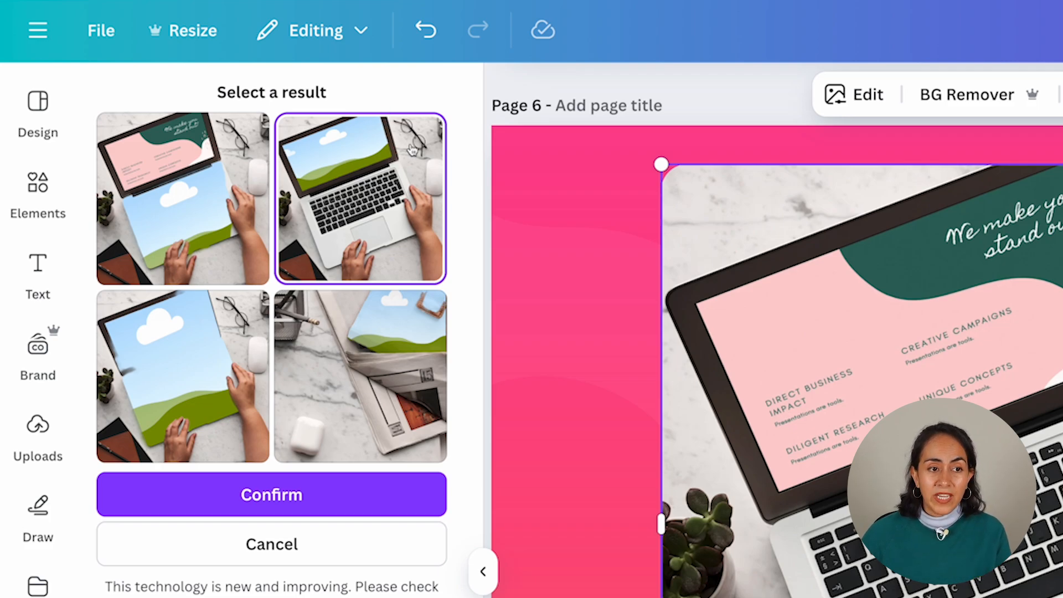
mouse_move(402, 223)
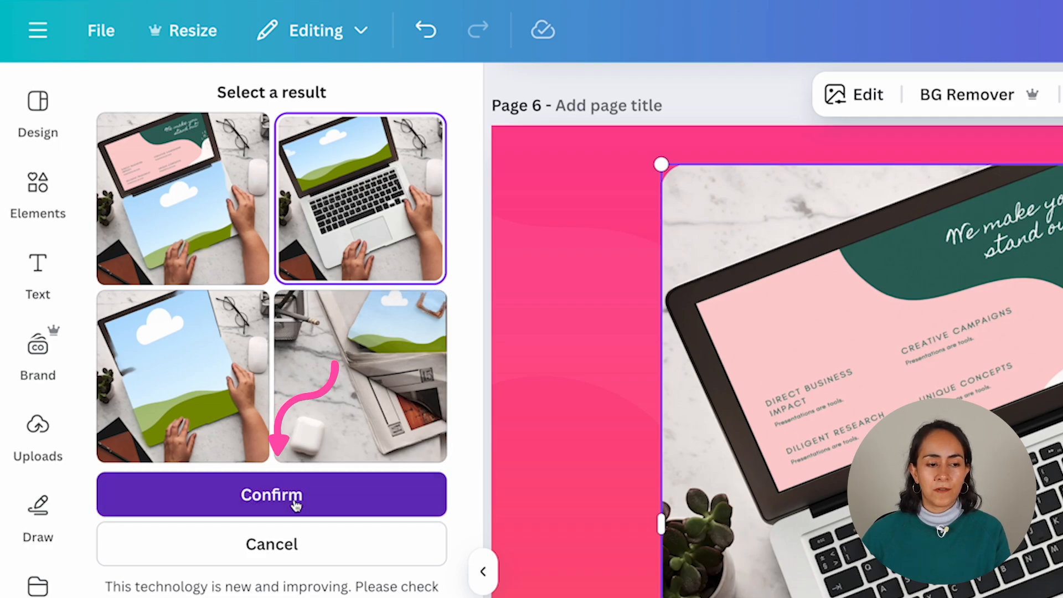
Confirm the mockup result with the laptop screen detected as the image placeholder
click(272, 494)
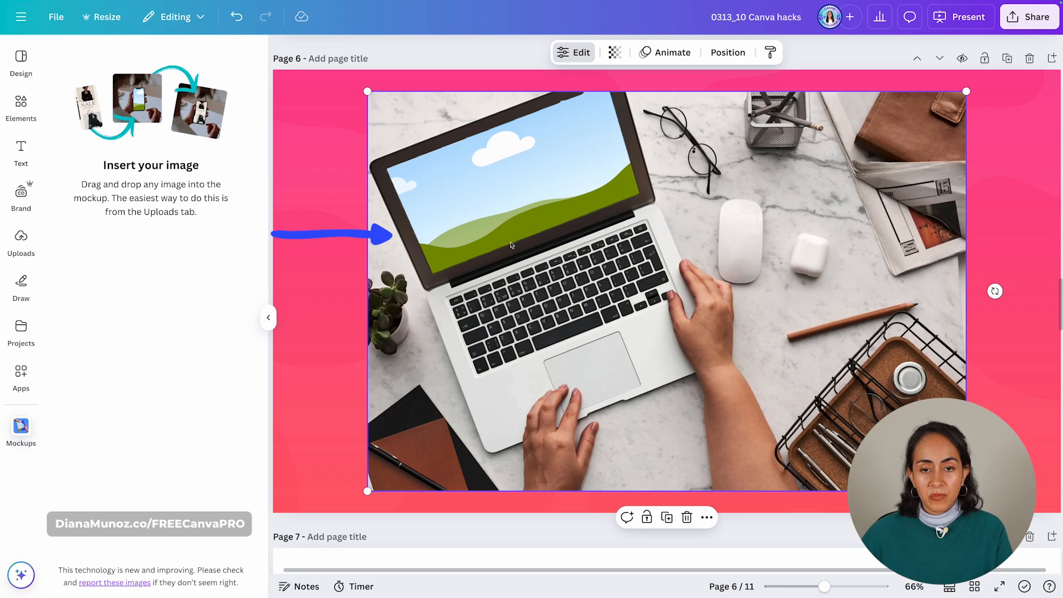
mouse_move(268, 317)
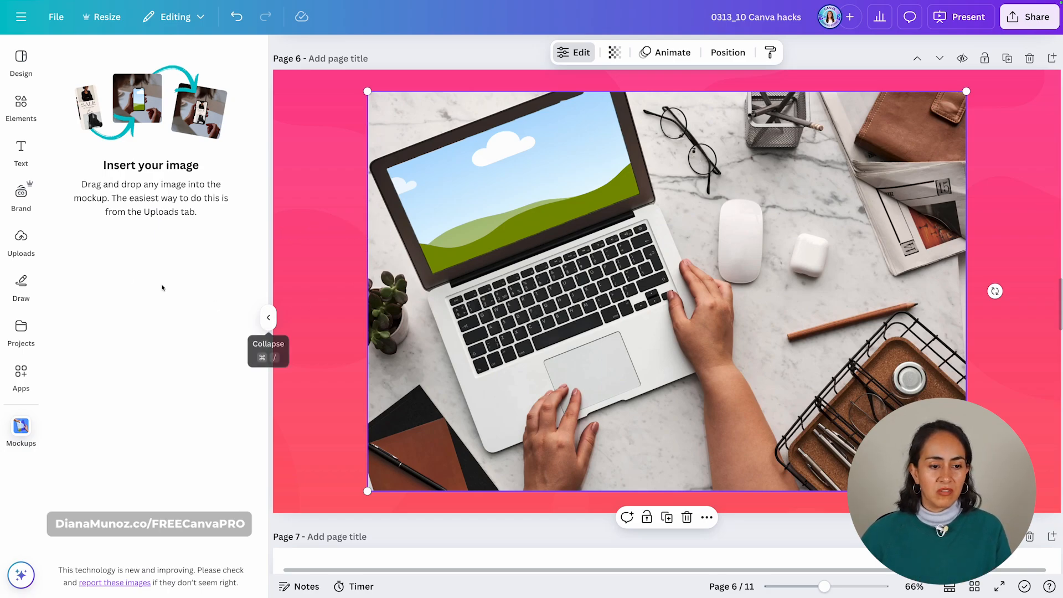
Place the channel screenshot from Uploads onto the laptop screen and apply the changes
click(20, 242)
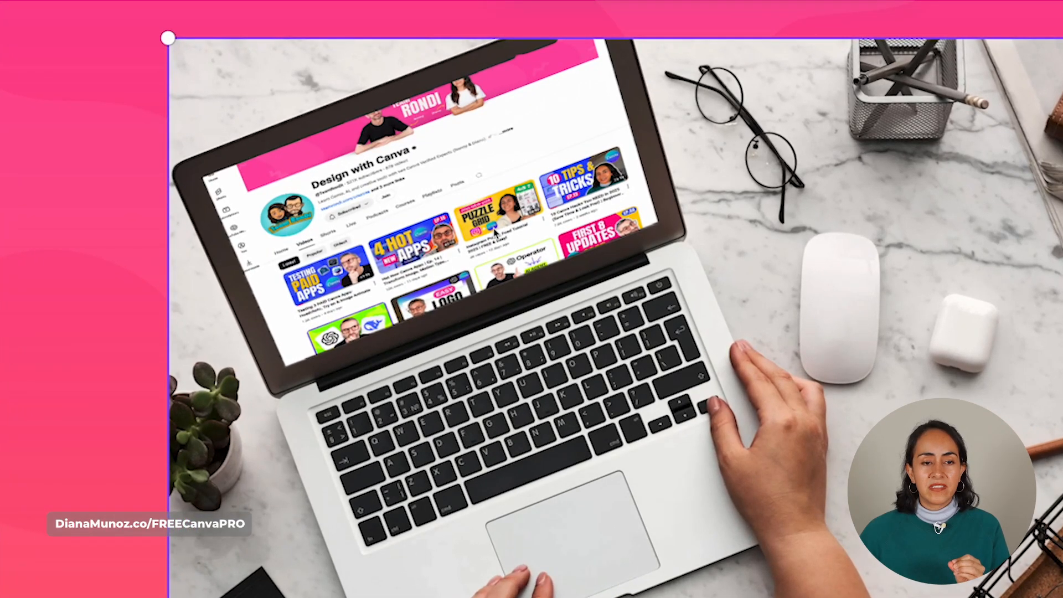
mouse_move(252, 156)
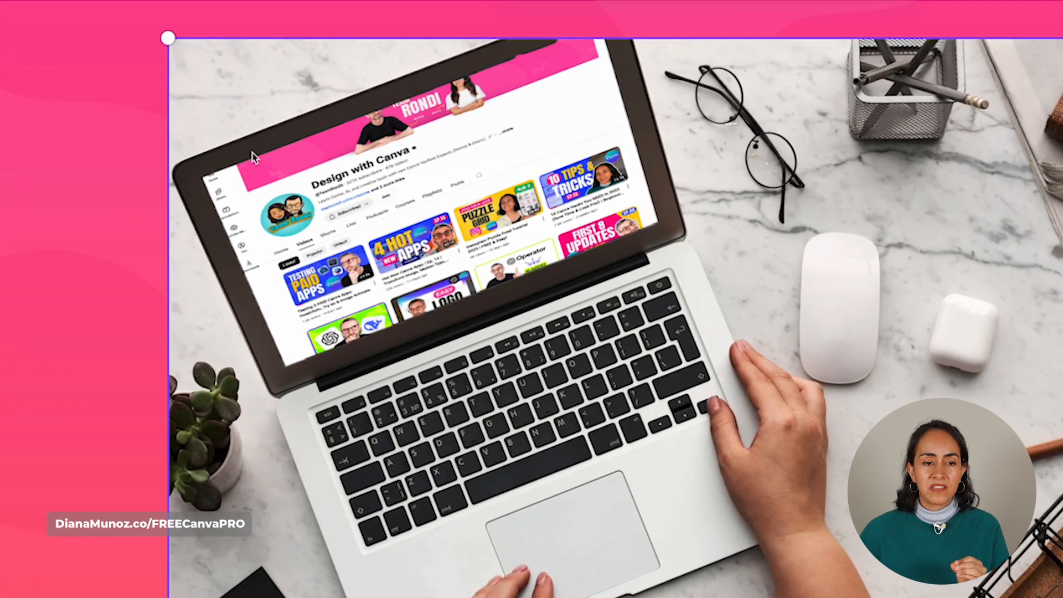
mouse_move(319, 137)
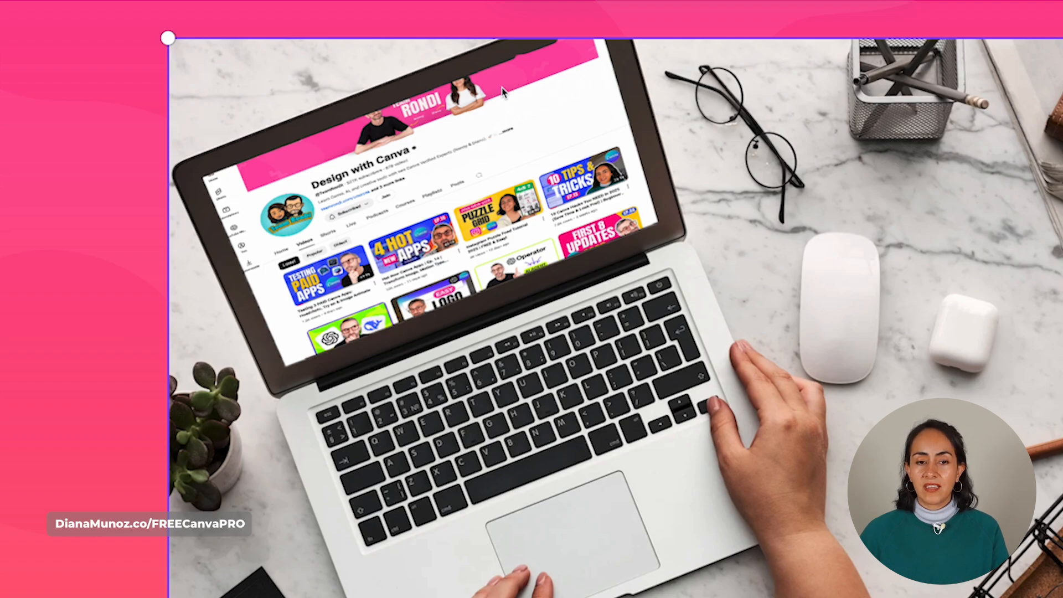
mouse_move(495, 157)
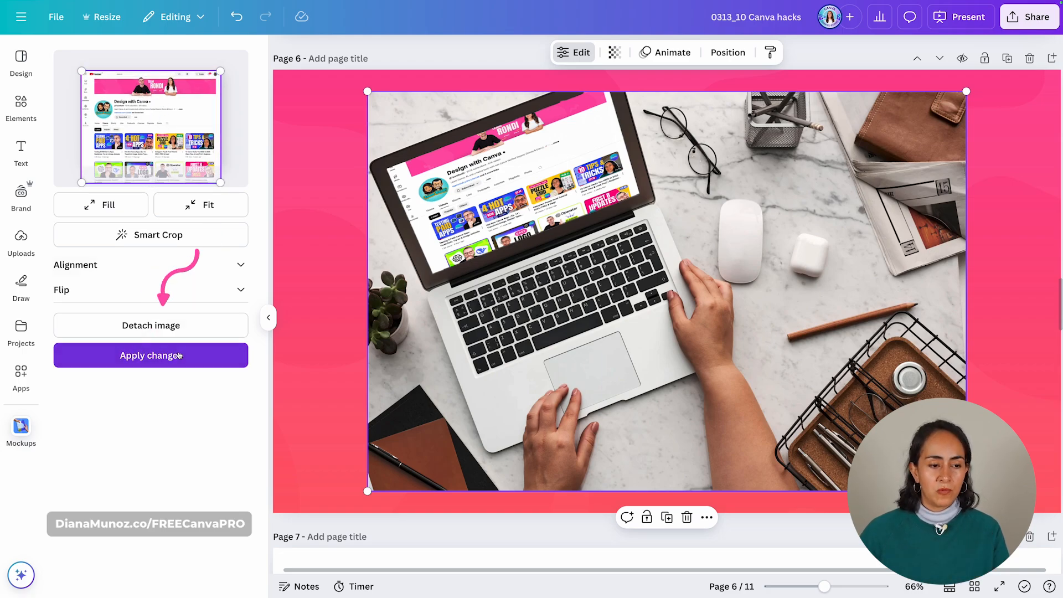
click(150, 356)
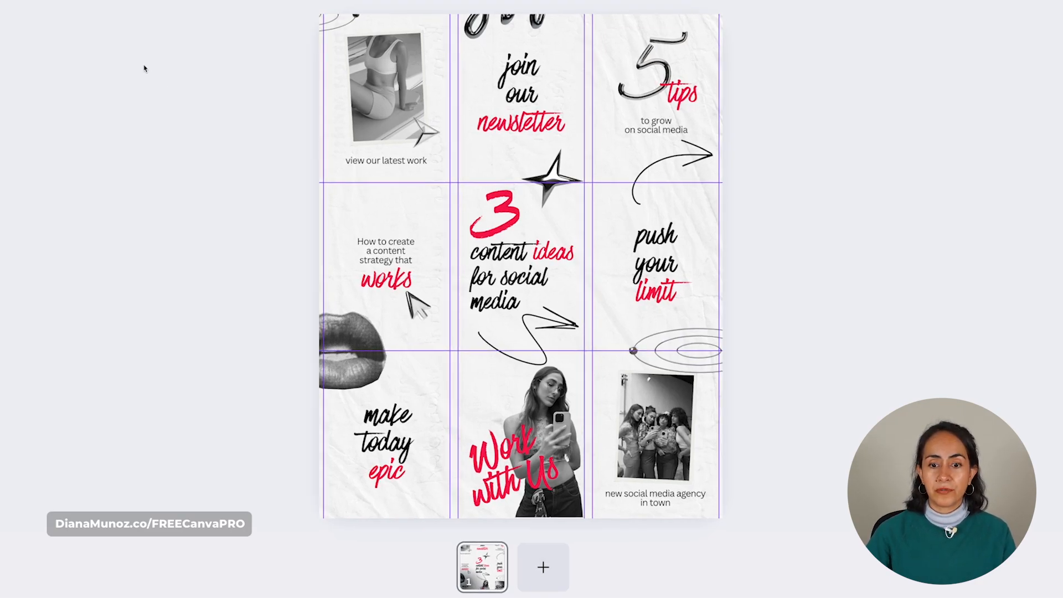
Switch to the Test Puzzle grid 2025 design with the nine-panel carousel grid
click(386, 424)
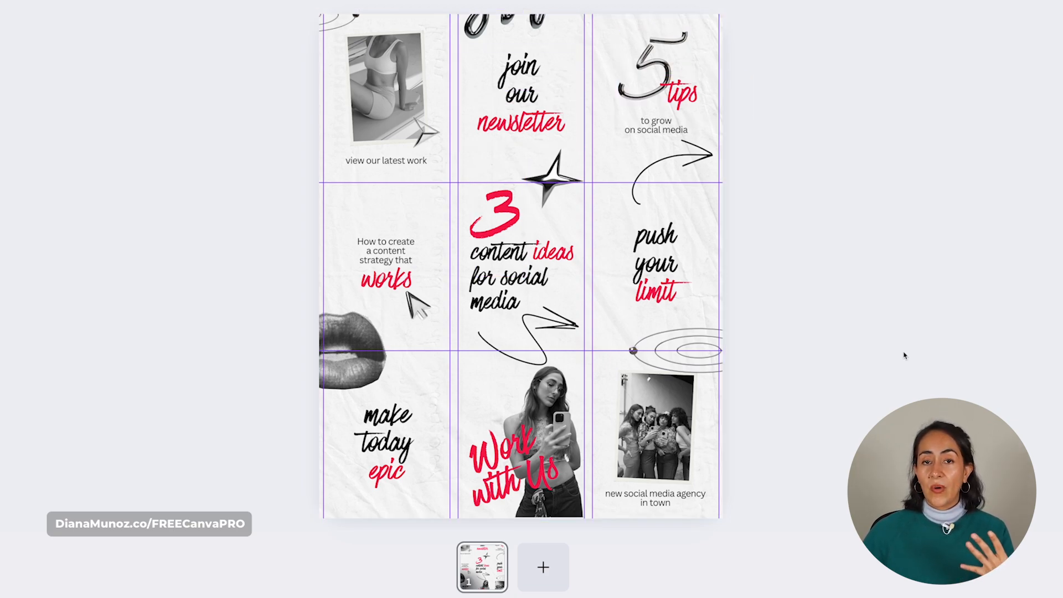
mouse_move(732, 361)
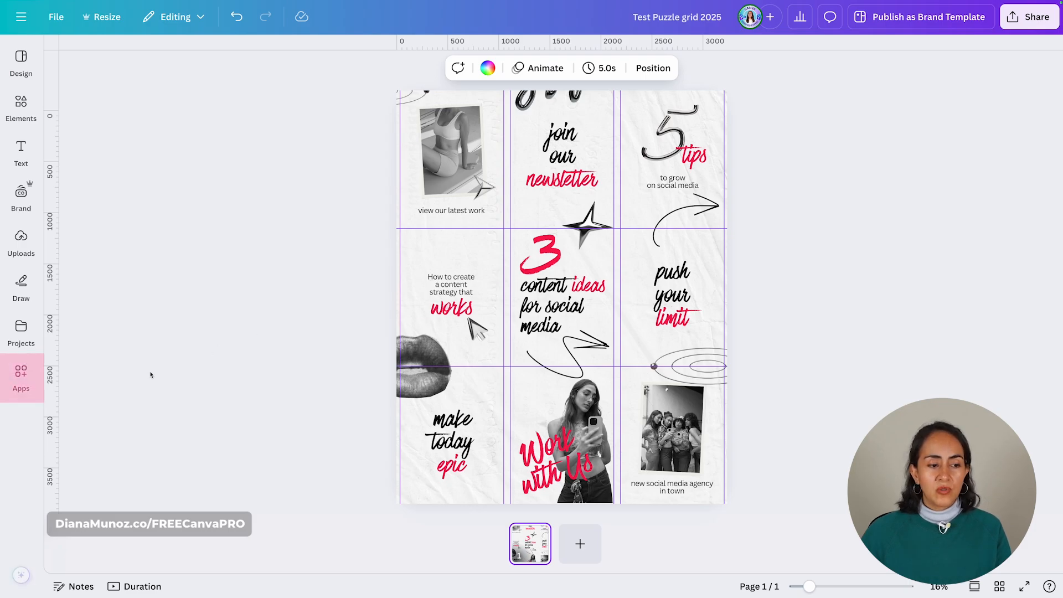
Find and launch the Image Splitter app from the Apps library
click(20, 376)
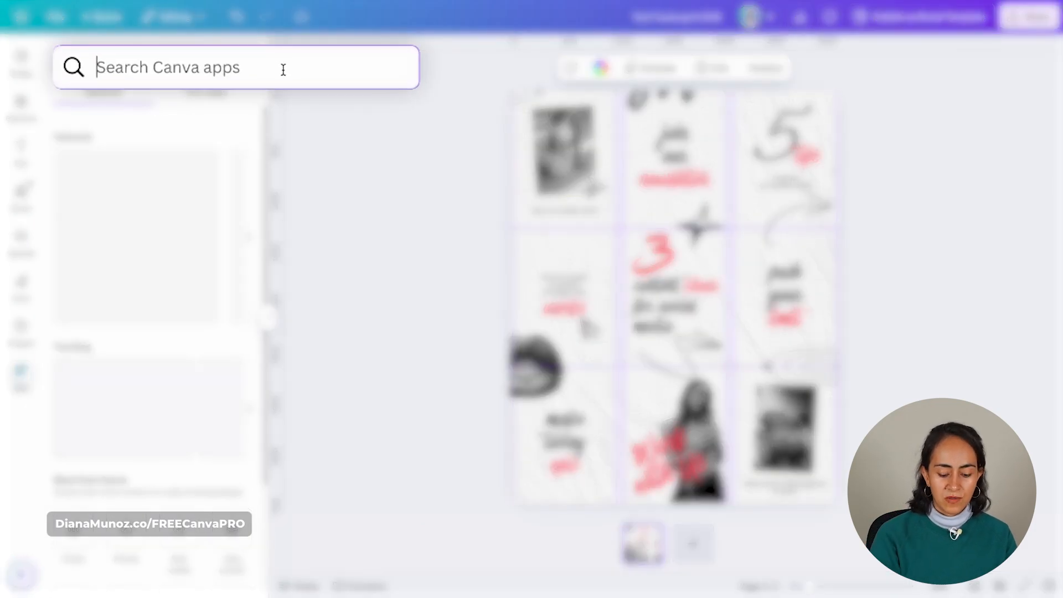
text(Image Splitter)
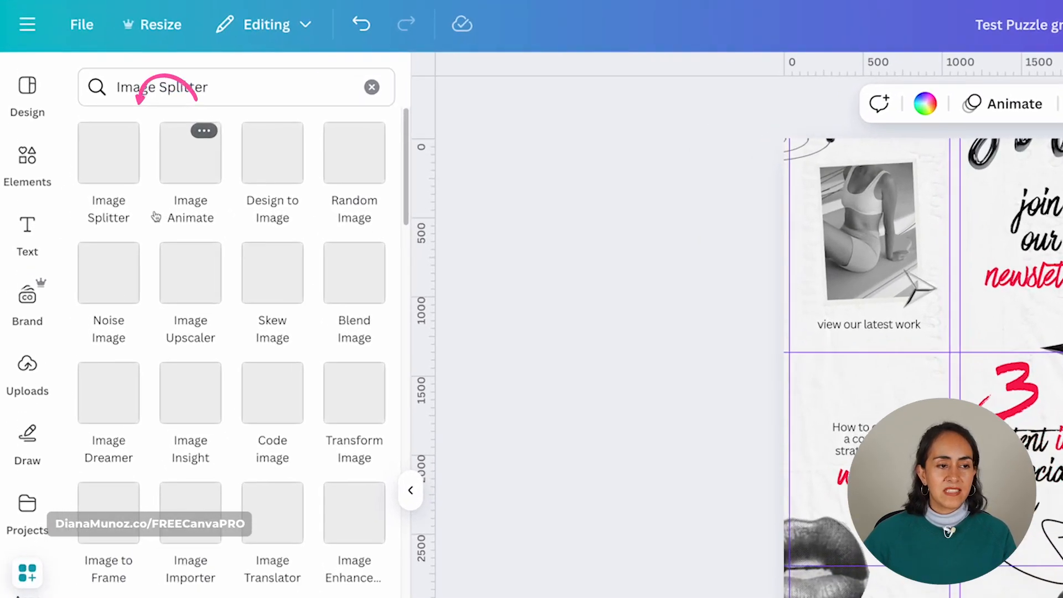
click(109, 153)
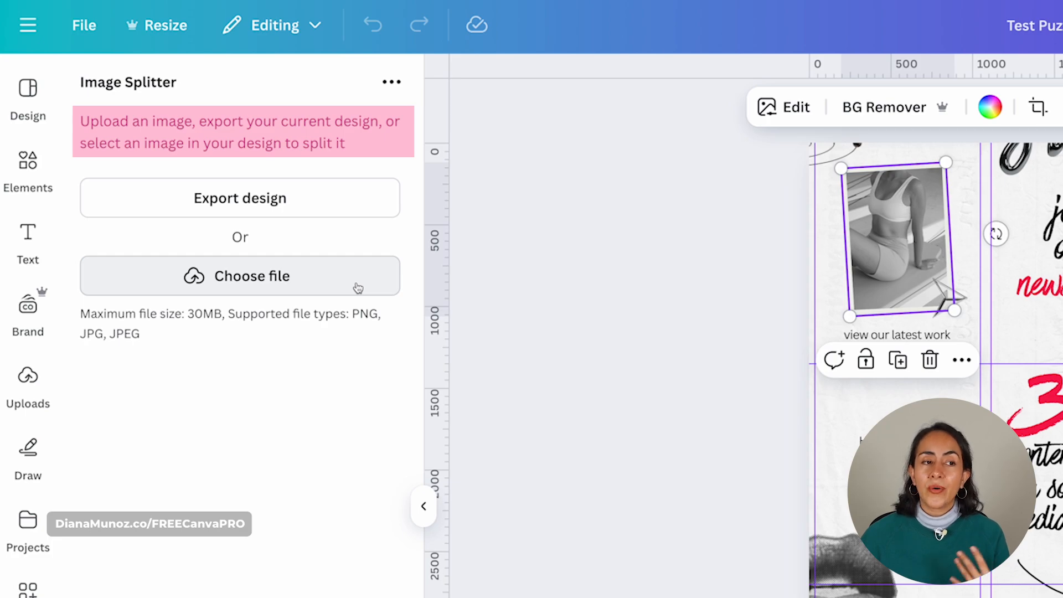
mouse_move(351, 147)
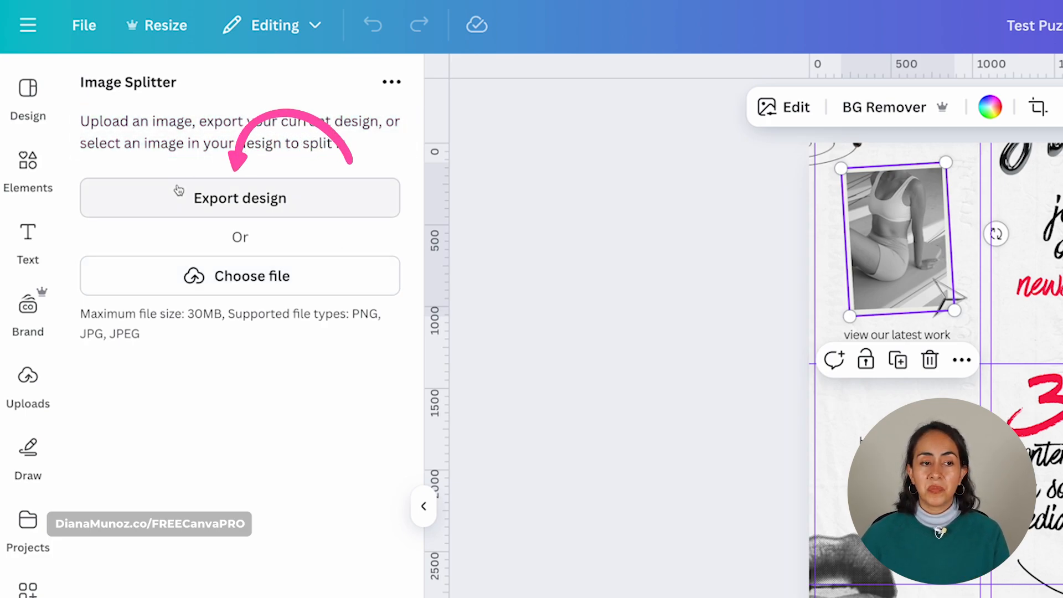
Export the current design as JPG with the size multiplier increased
click(239, 199)
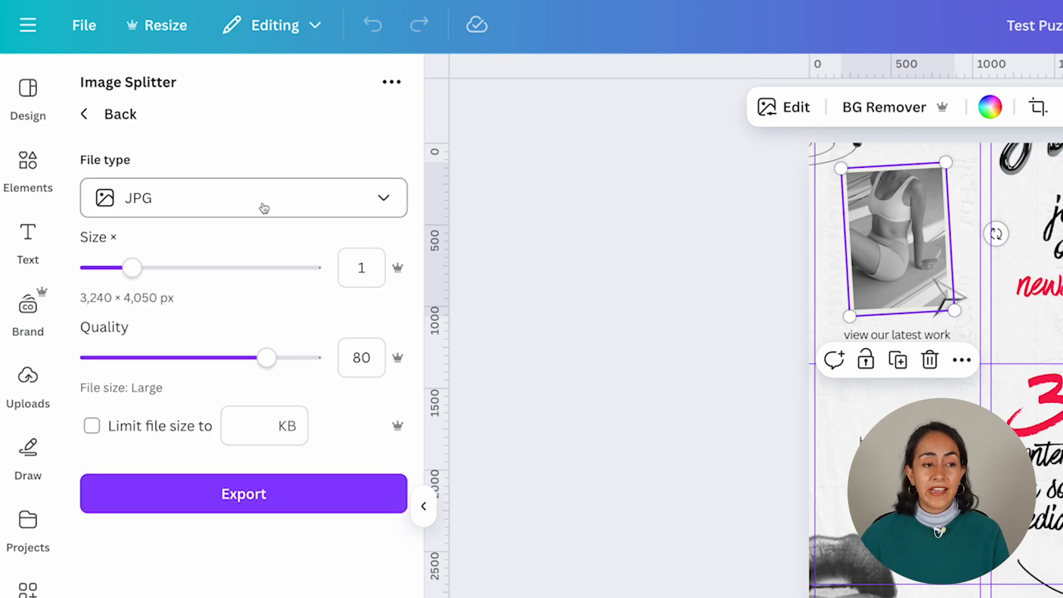
click(244, 197)
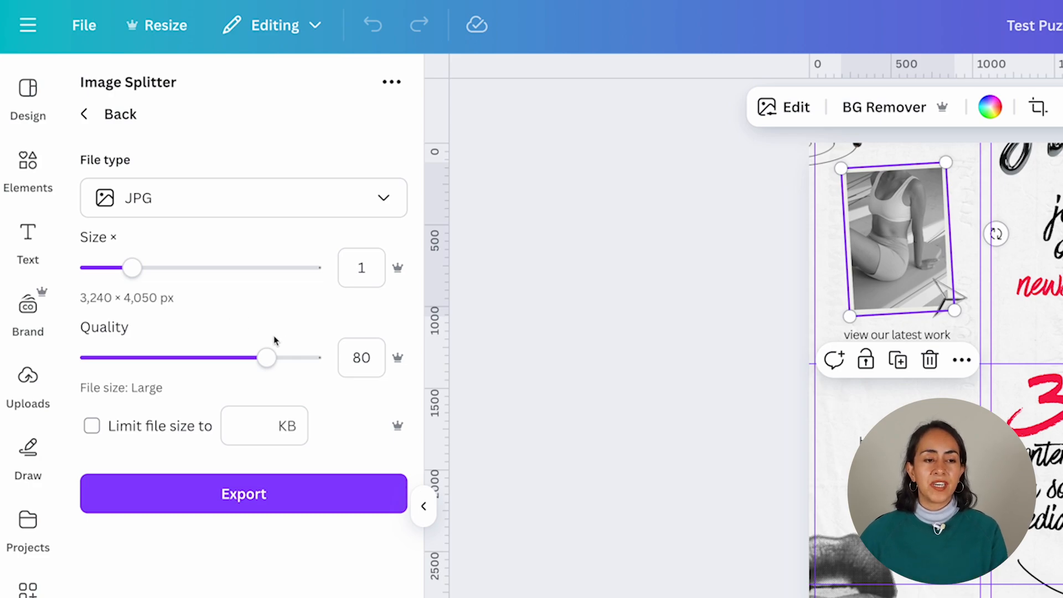
mouse_move(276, 383)
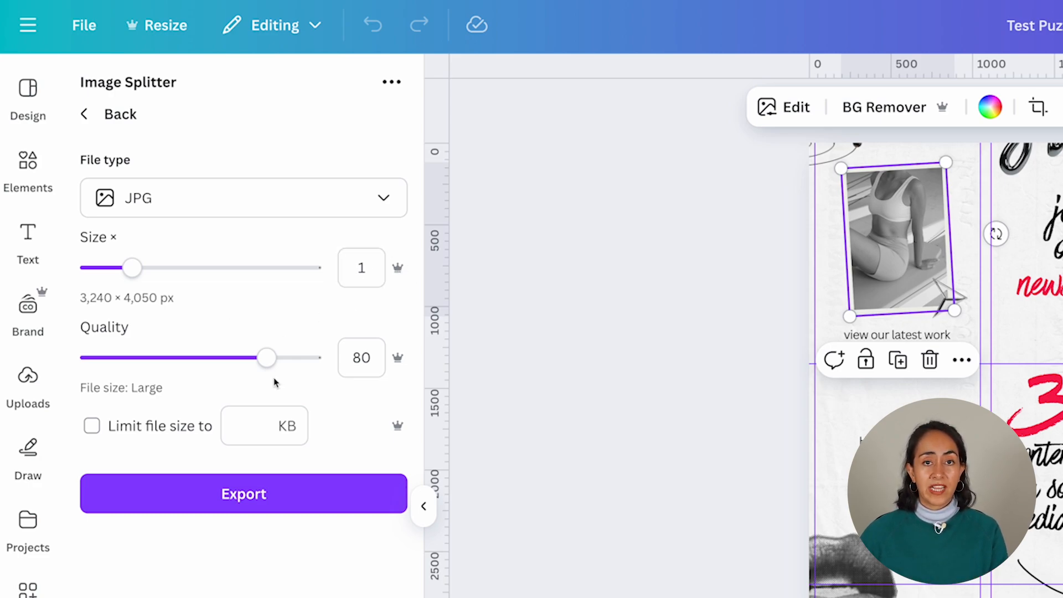
drag(131, 267, 154, 266)
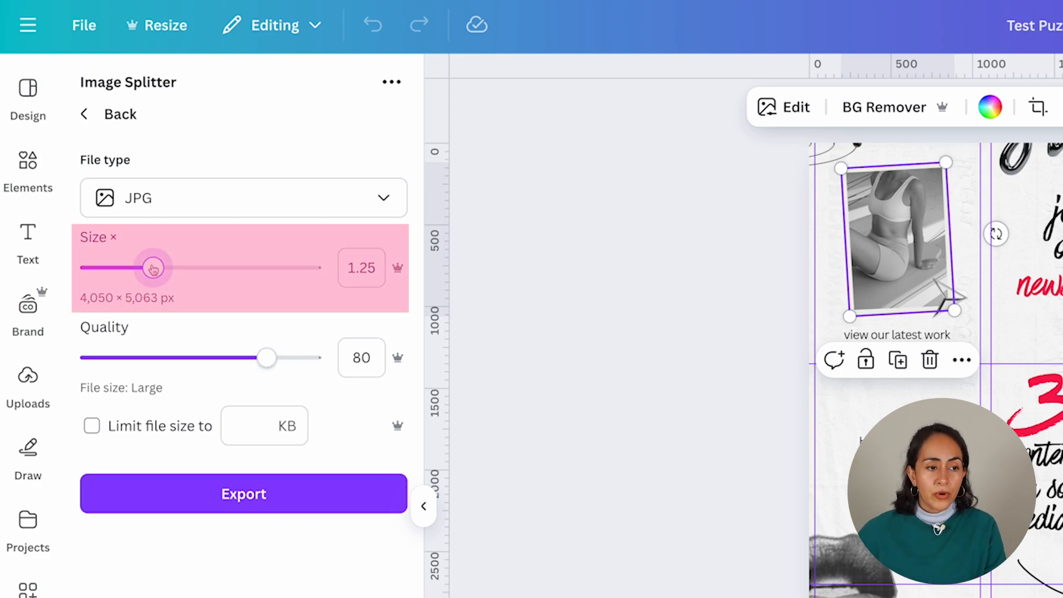
drag(153, 267, 206, 267)
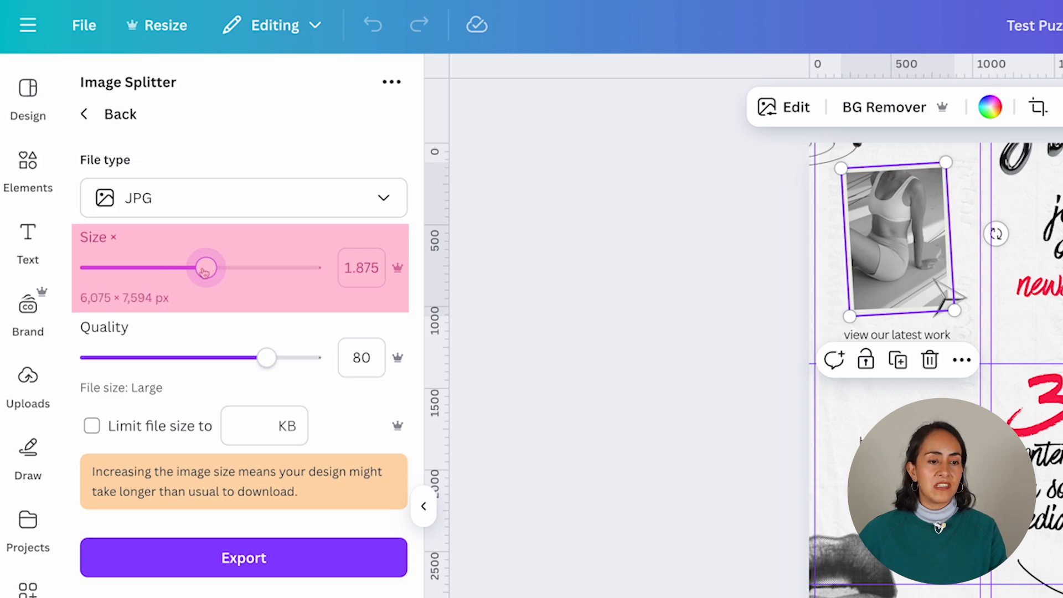
drag(266, 358, 310, 358)
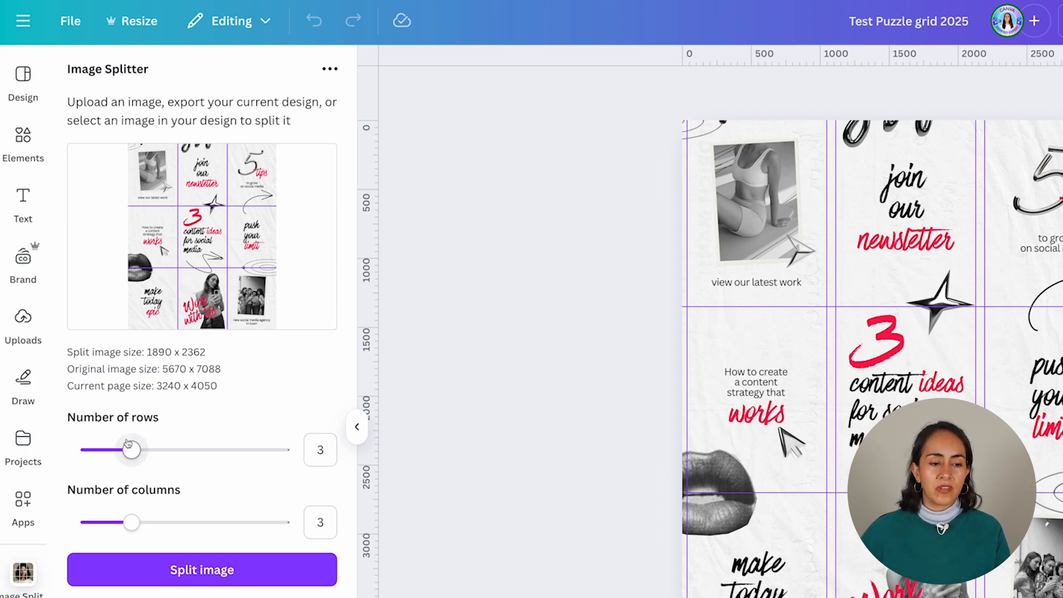
Try single-row and four-column splits, ending back at three rows by three columns
drag(129, 450, 88, 449)
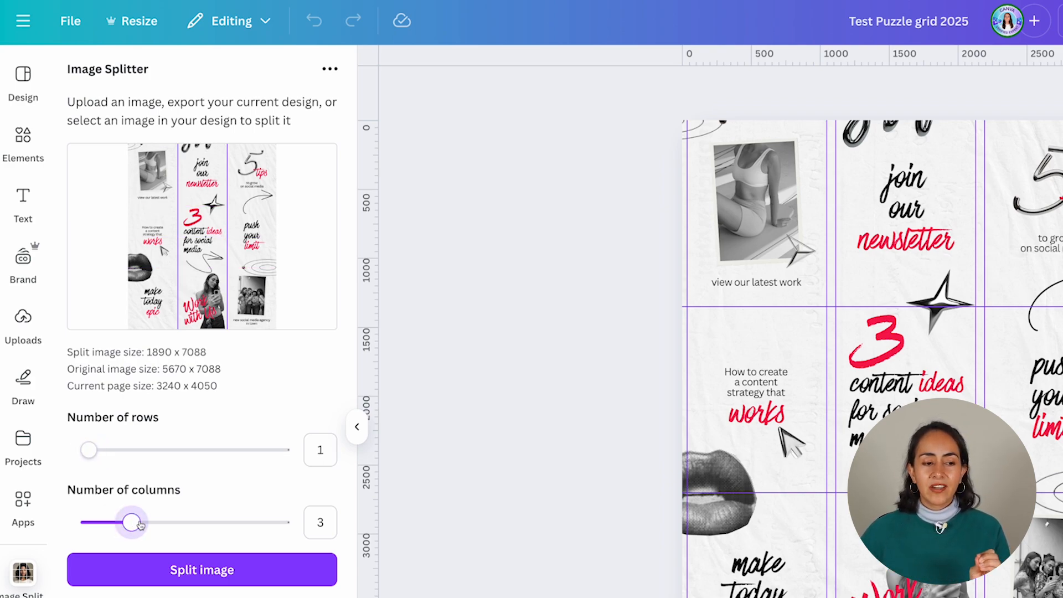
drag(132, 522, 152, 521)
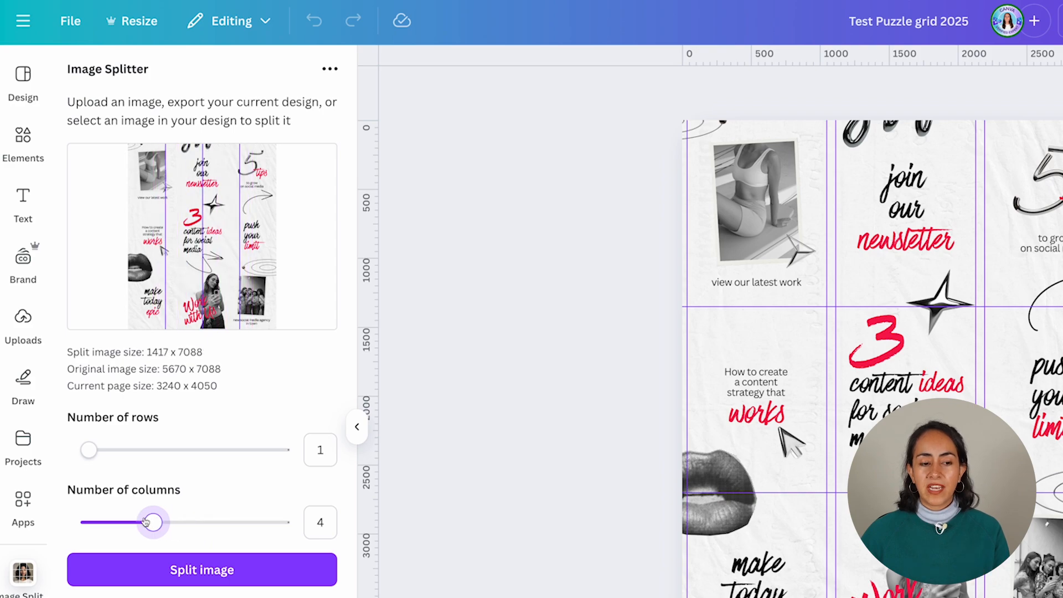
drag(152, 522, 129, 522)
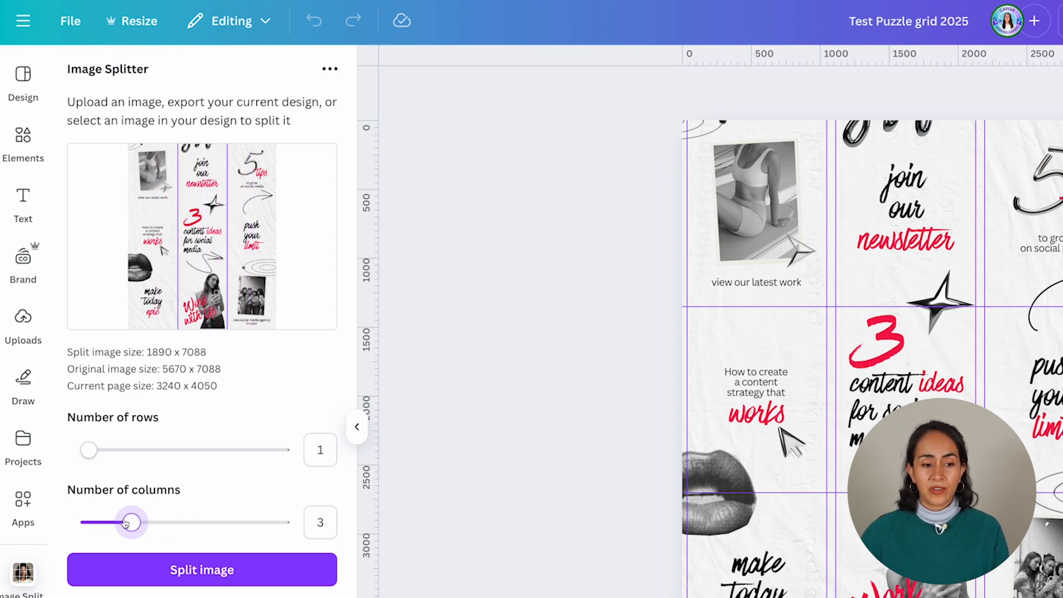
drag(125, 522, 196, 522)
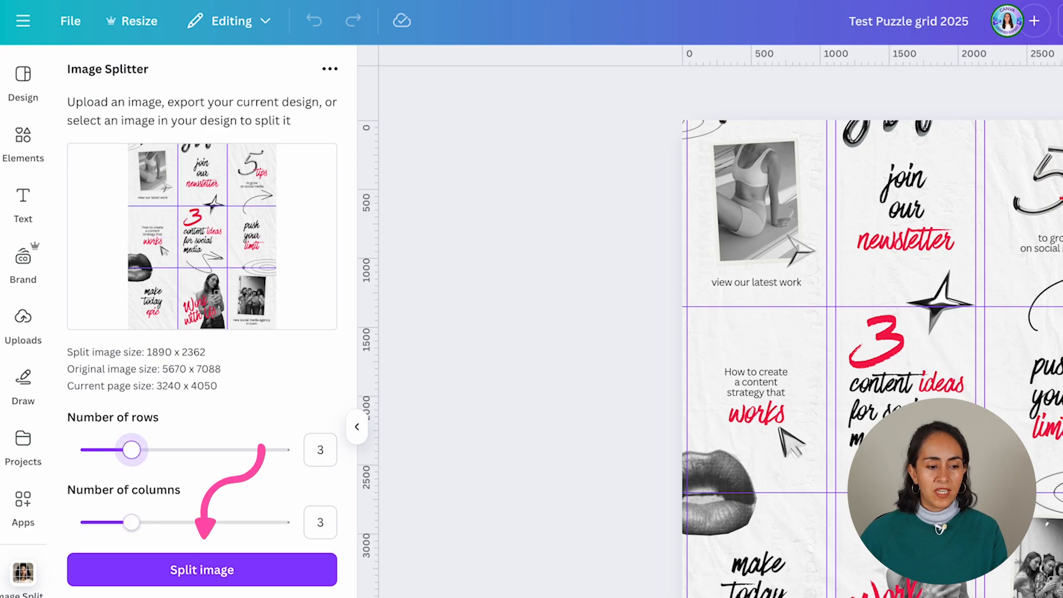
Split the grid into nine tiles and review the resulting images
click(201, 569)
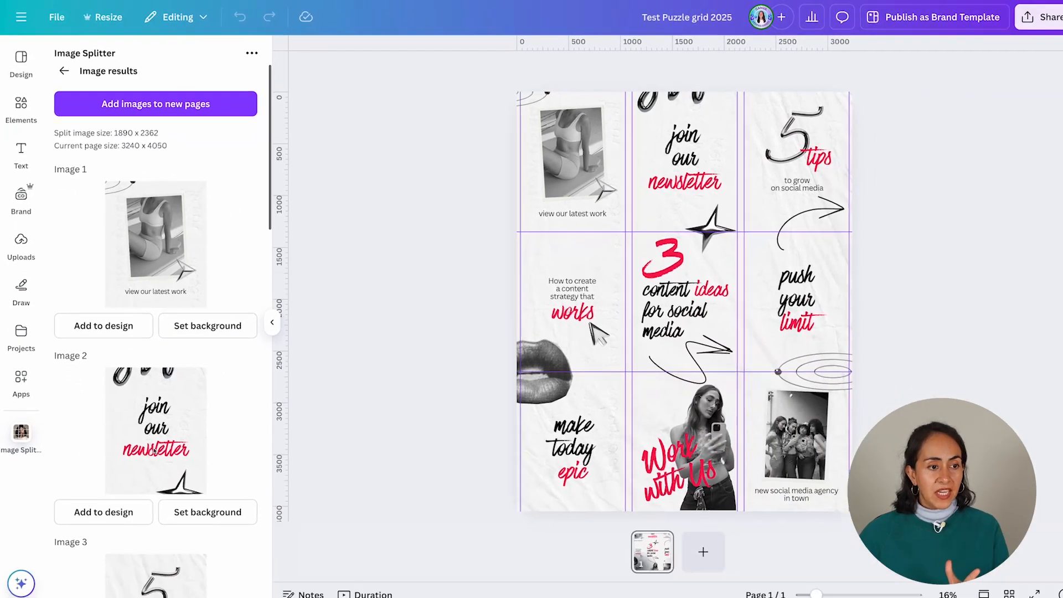
click(674, 298)
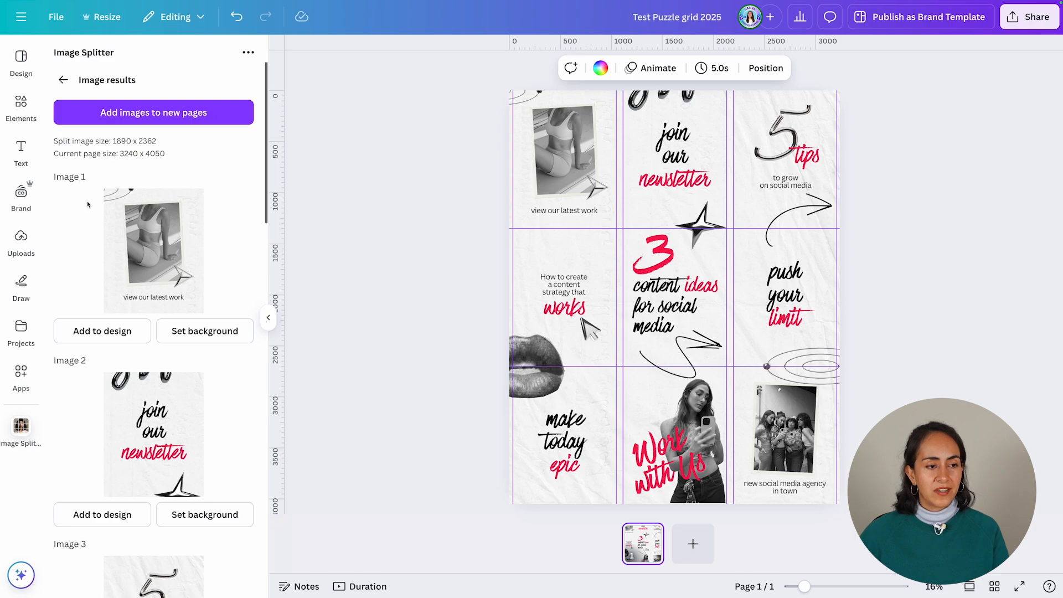
scroll(down, 3)
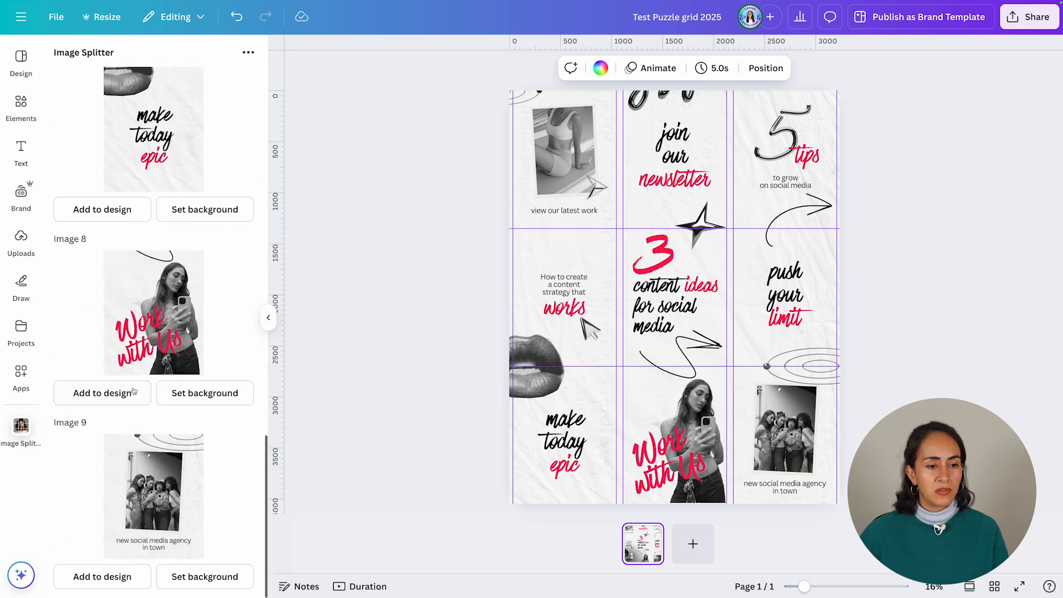
mouse_move(218, 485)
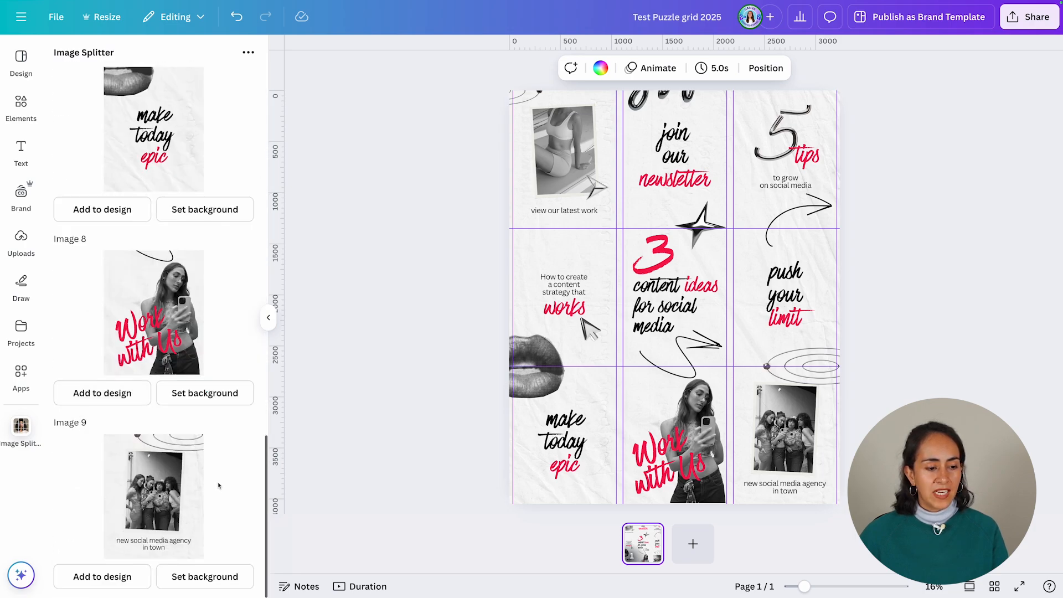
mouse_move(232, 482)
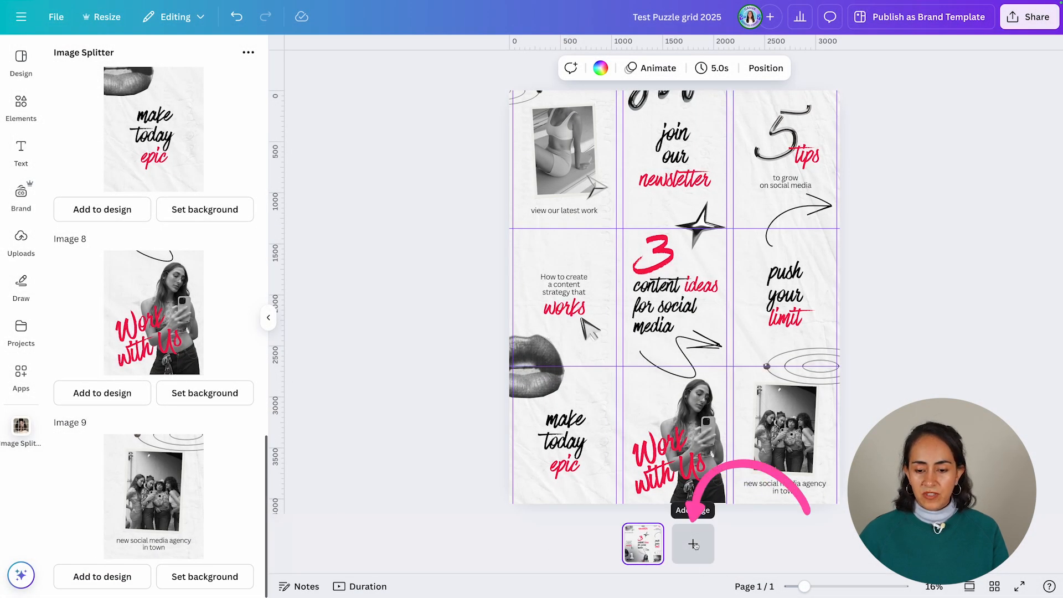
Add page 2, remove the inserted tile and set Image 9 as its background
click(692, 544)
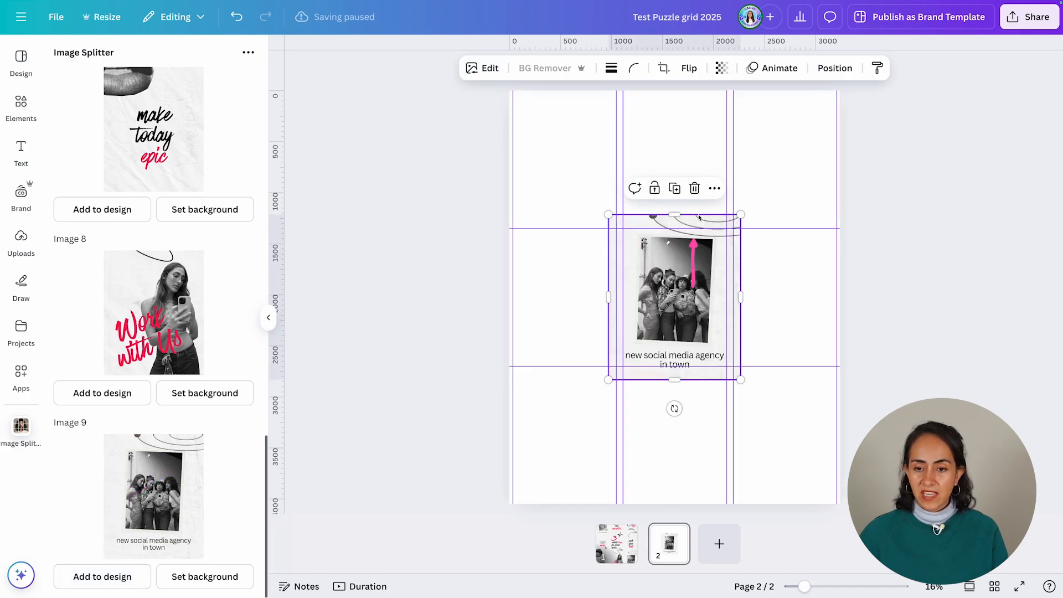
click(204, 576)
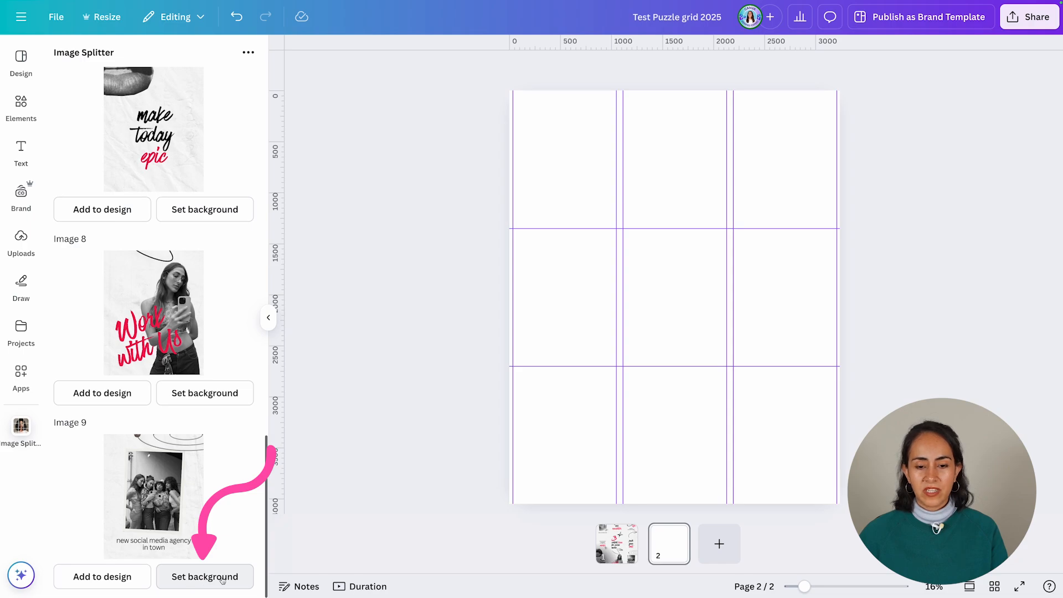
click(204, 576)
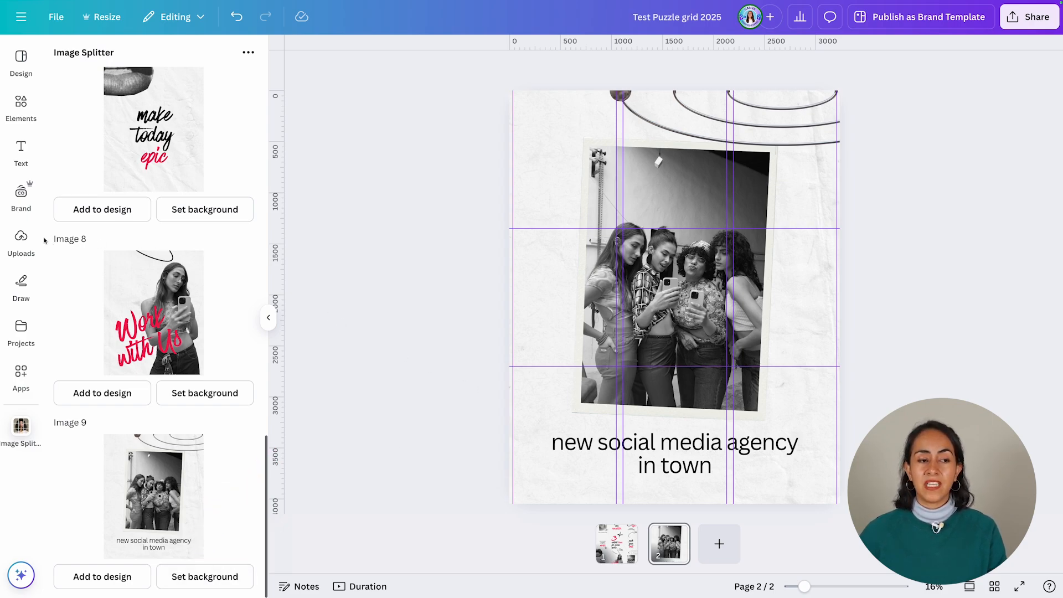
click(21, 242)
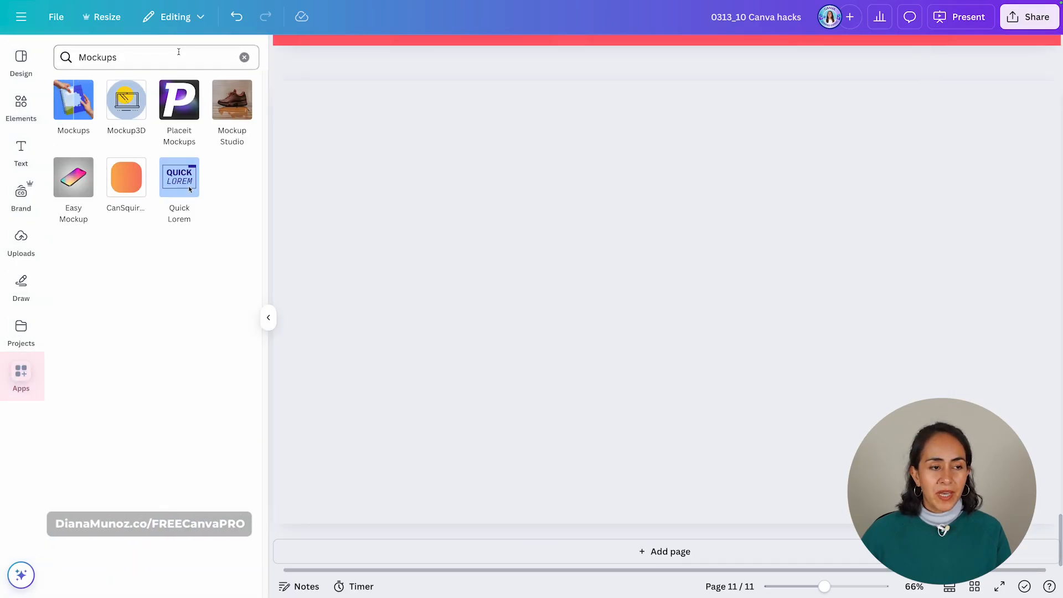
Search Apps for klipy and launch the KLIPY app
text(klipy)
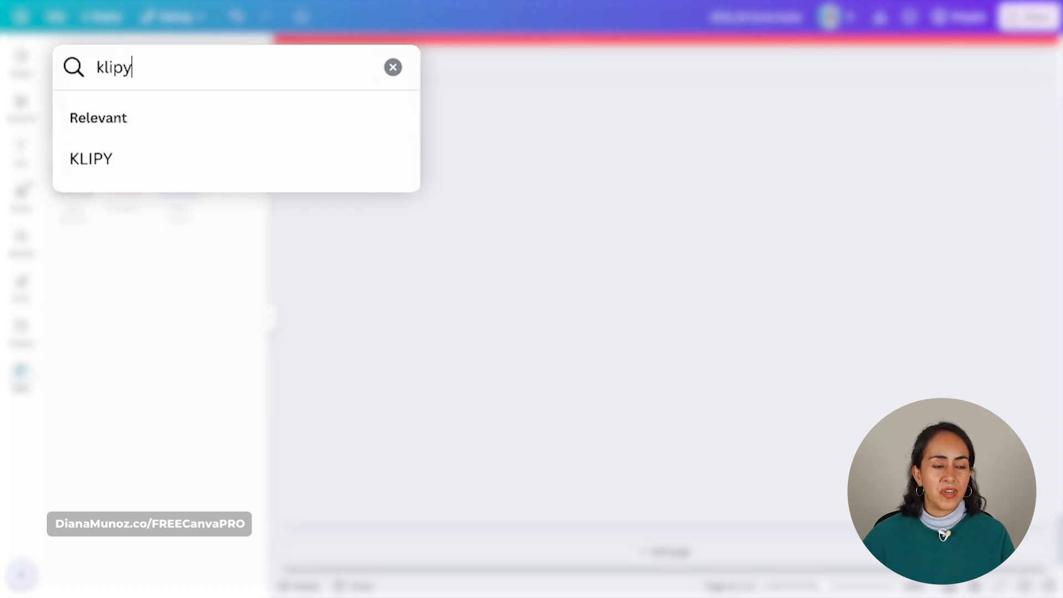
click(91, 158)
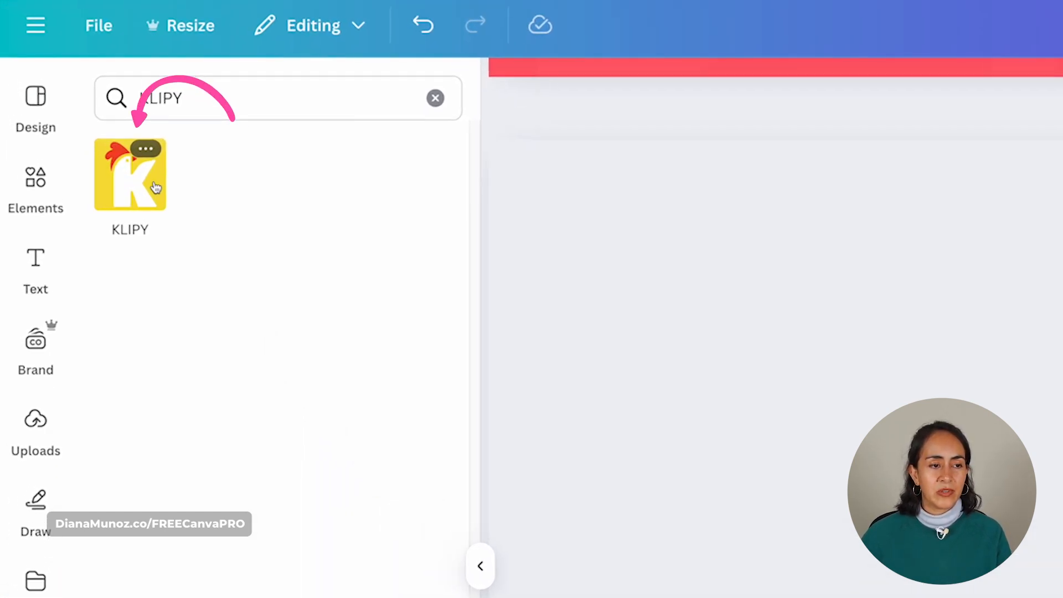
click(130, 174)
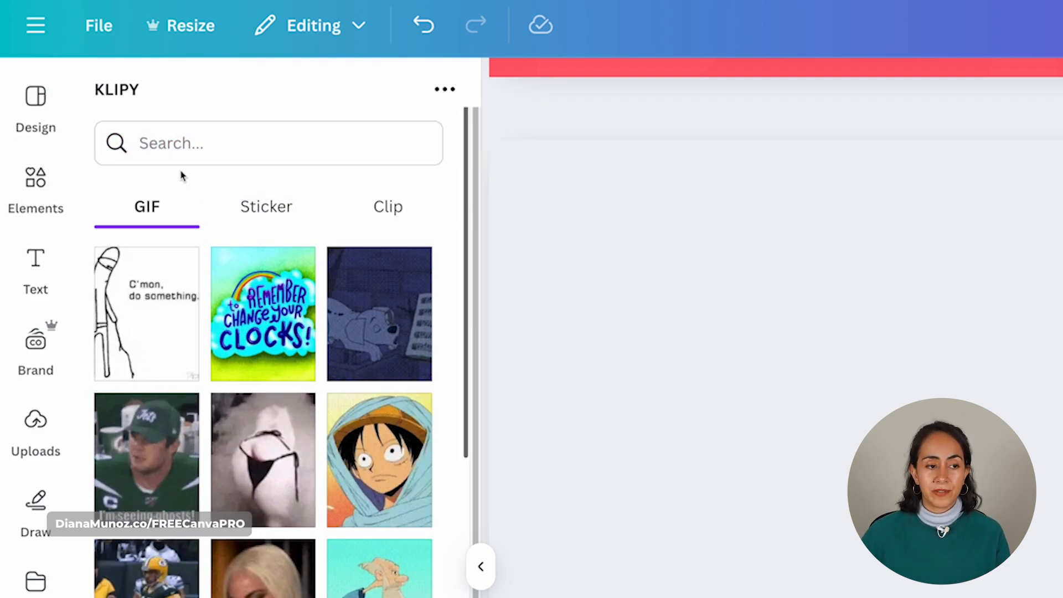
Browse KLIPY's Sticker and Clip tabs, then return to the apps search
click(267, 207)
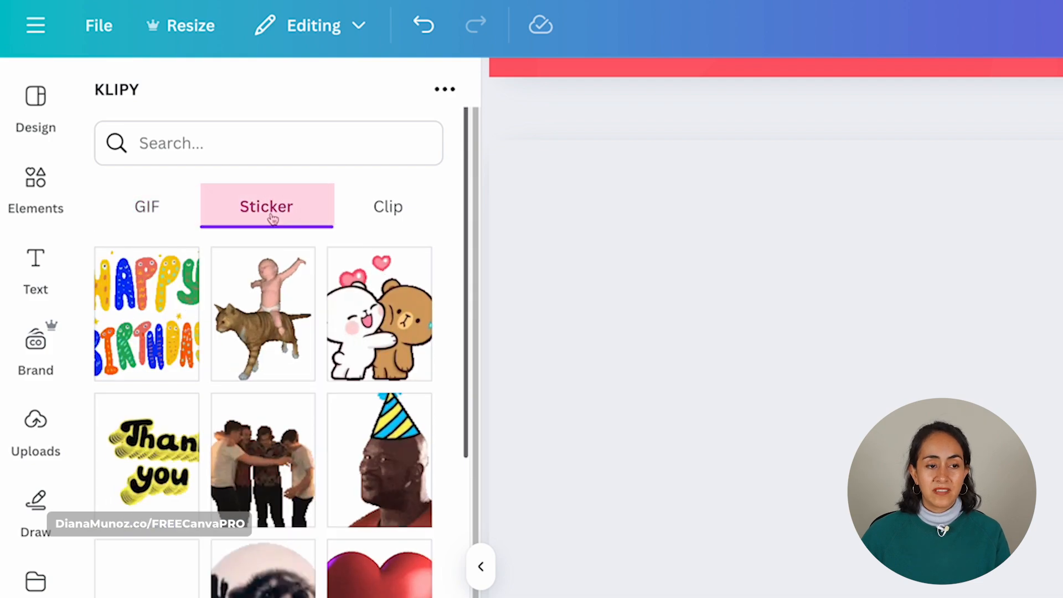
click(387, 206)
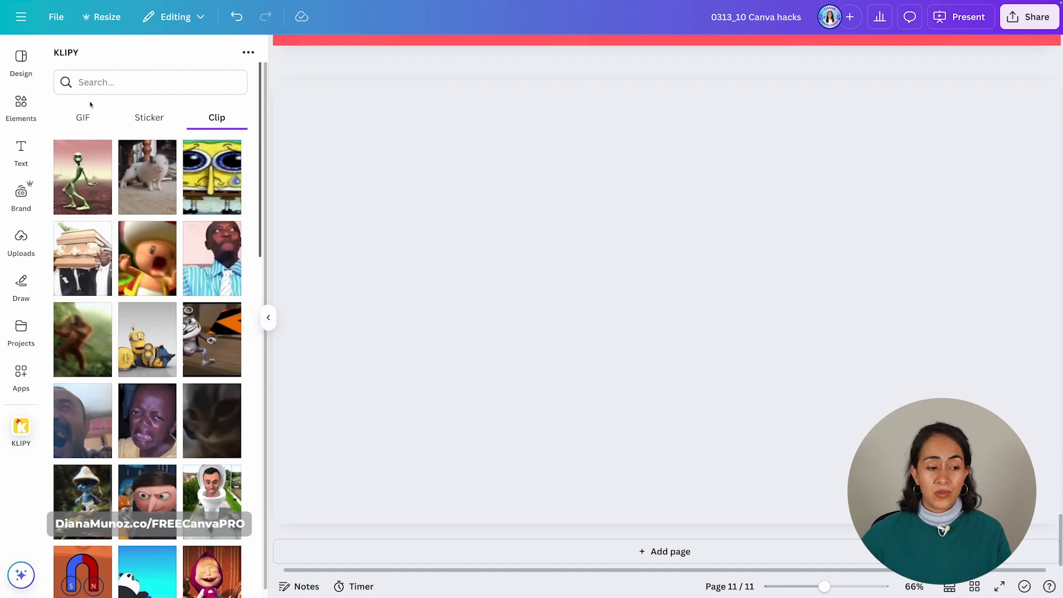
click(20, 378)
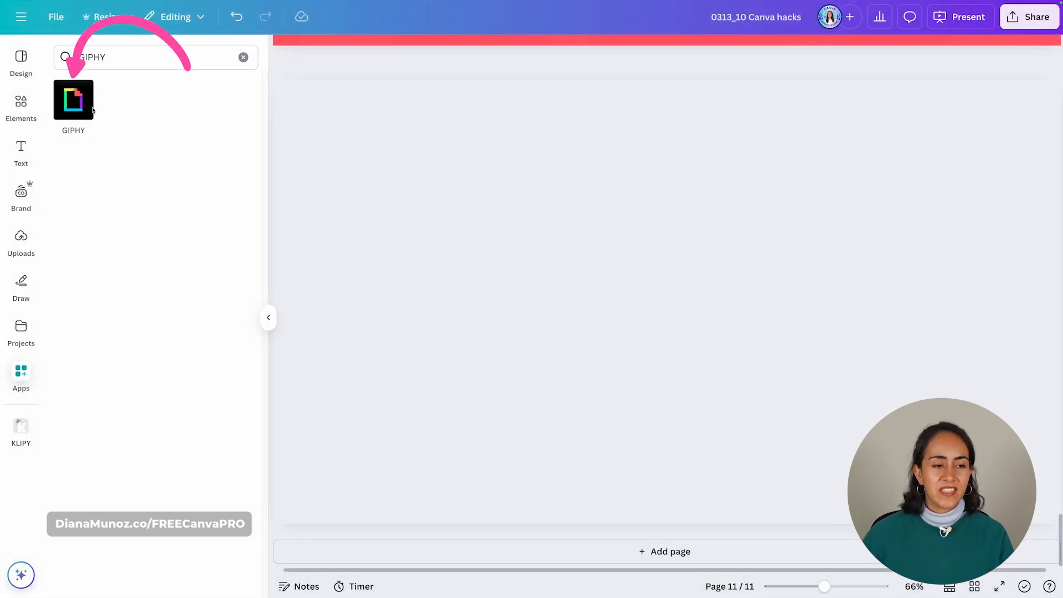
Launch GIPHY, scroll its feed and start a 'sticker happy' search
click(73, 101)
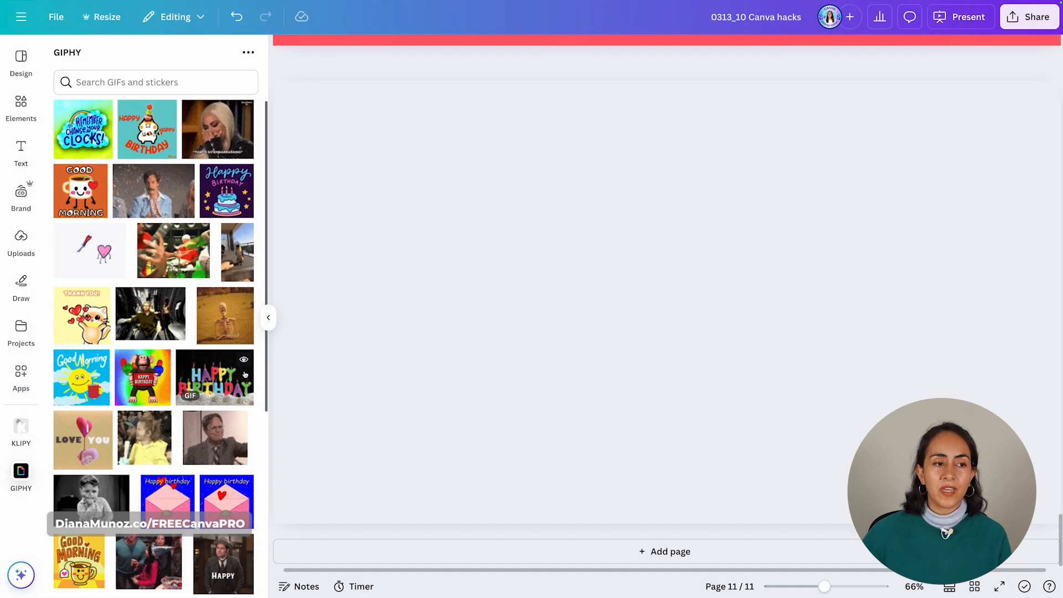
scroll(down, 3)
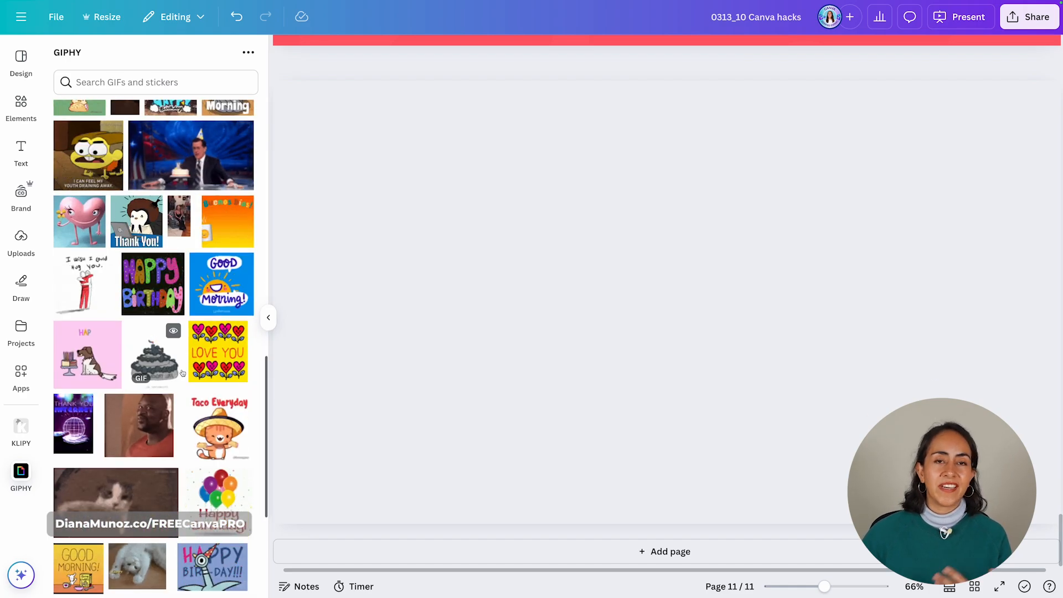
click(155, 82)
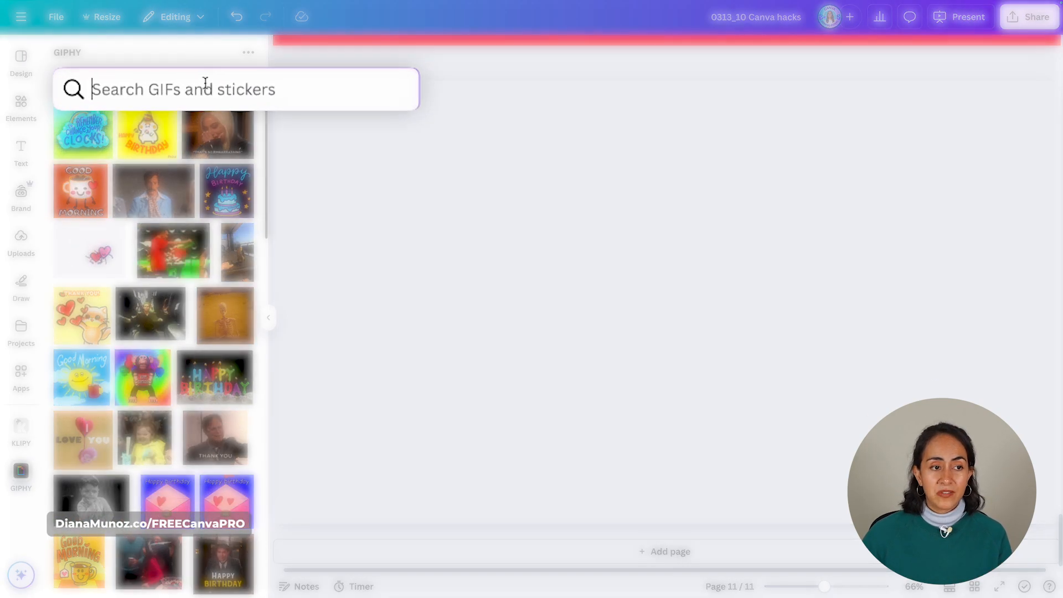
text(sticker happy)
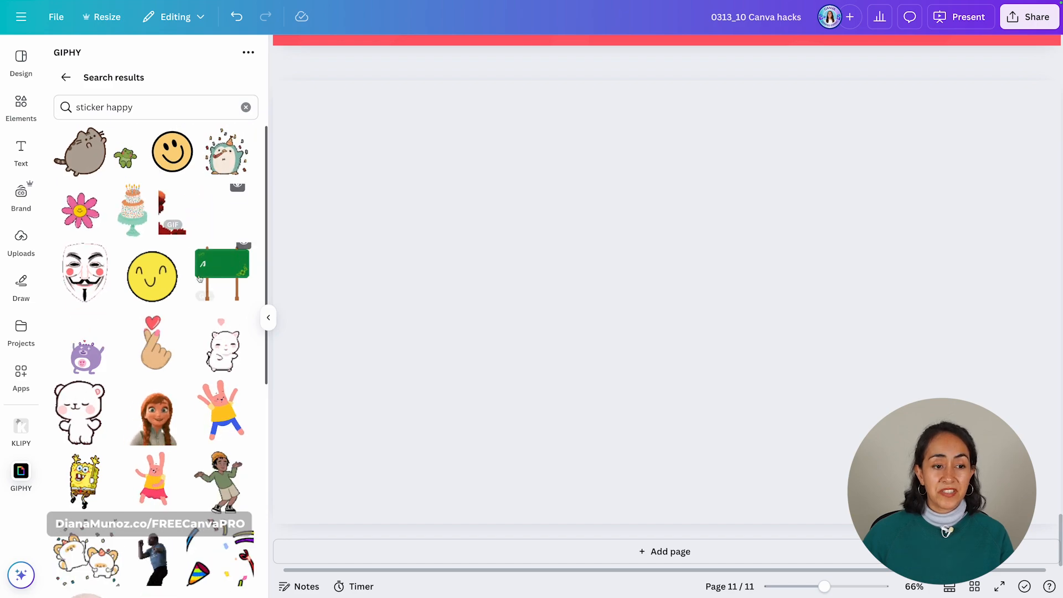
click(20, 427)
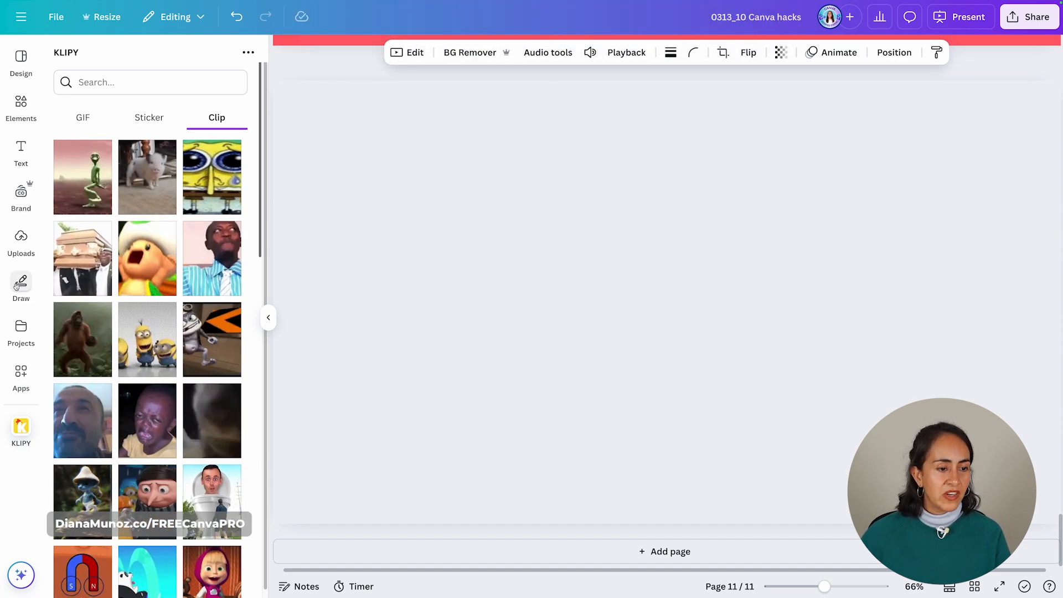
click(20, 244)
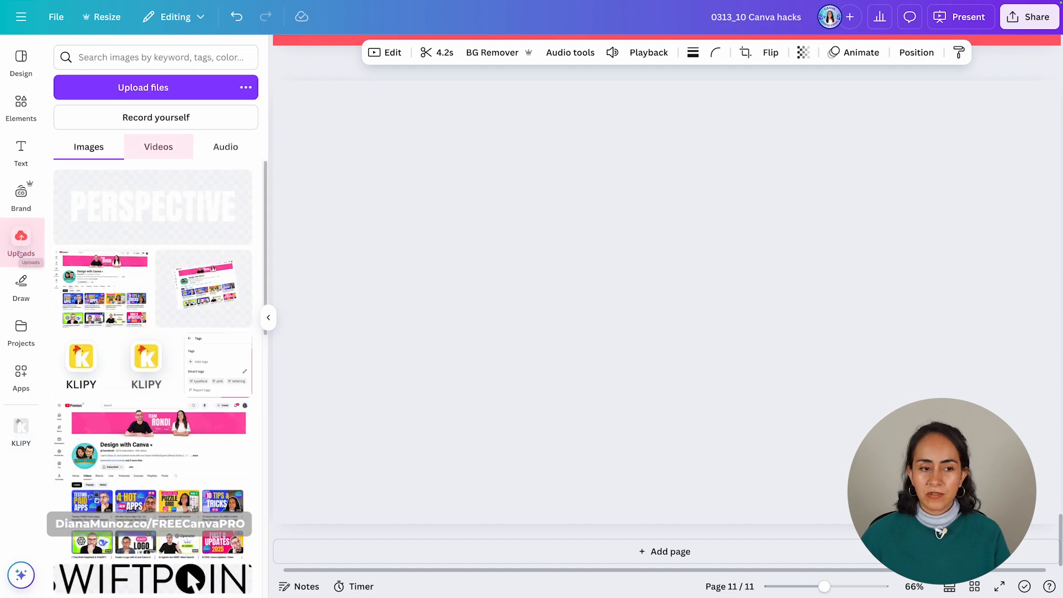
click(159, 146)
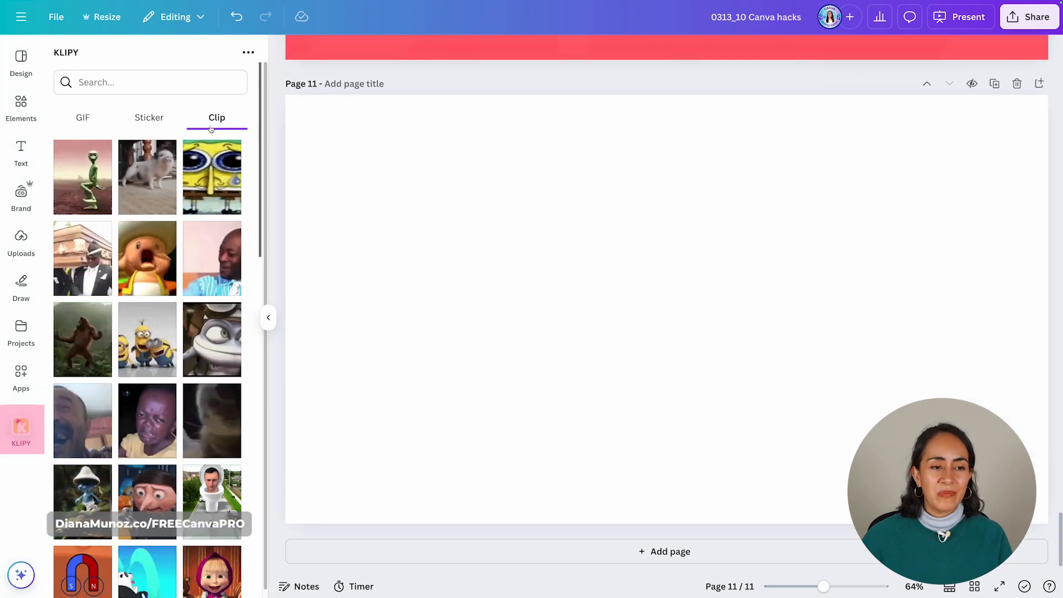
Search KLIPY stickers for 'happy' and add the smiling pink flower to page 11
click(148, 118)
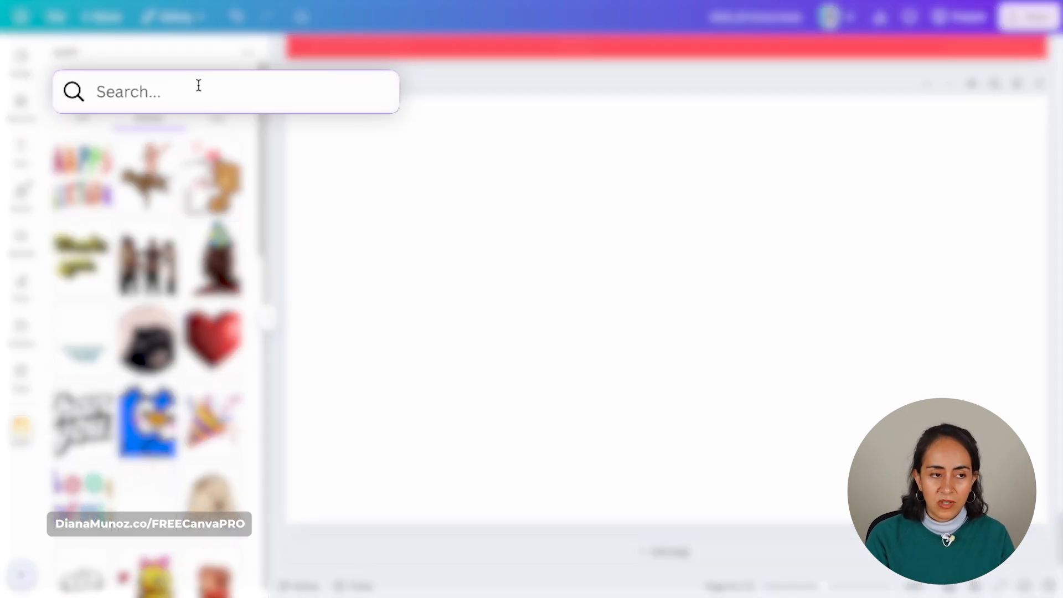
text(happy)
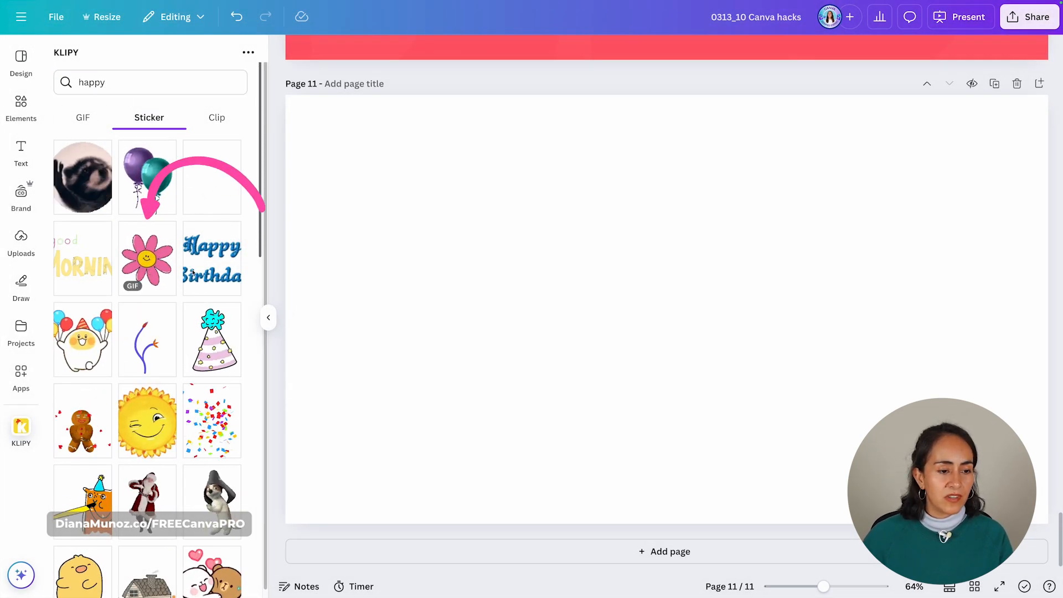
click(148, 258)
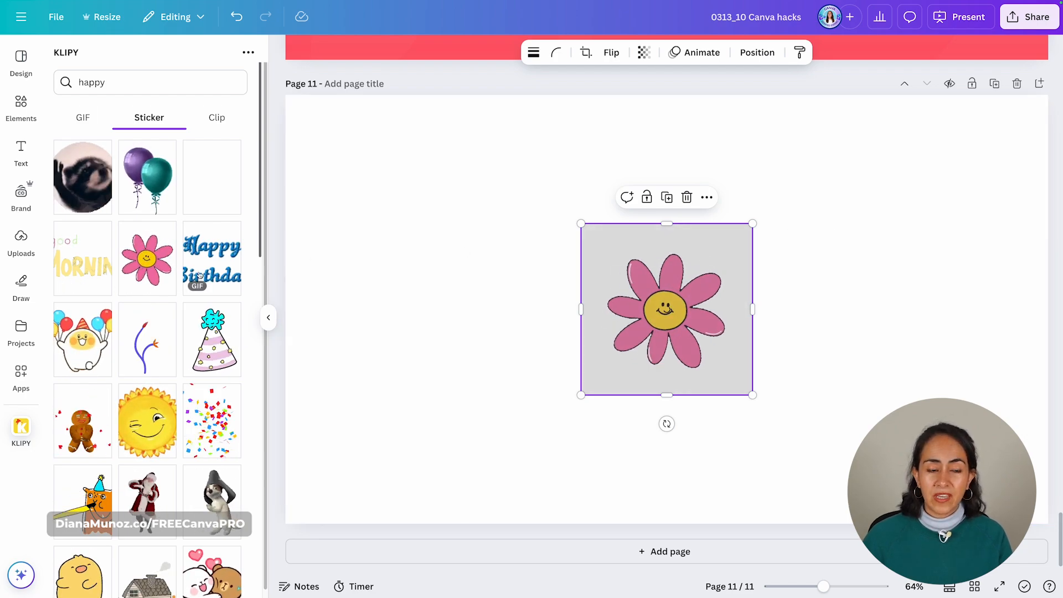
Browse KLIPY's happy clips and GIFs
click(216, 118)
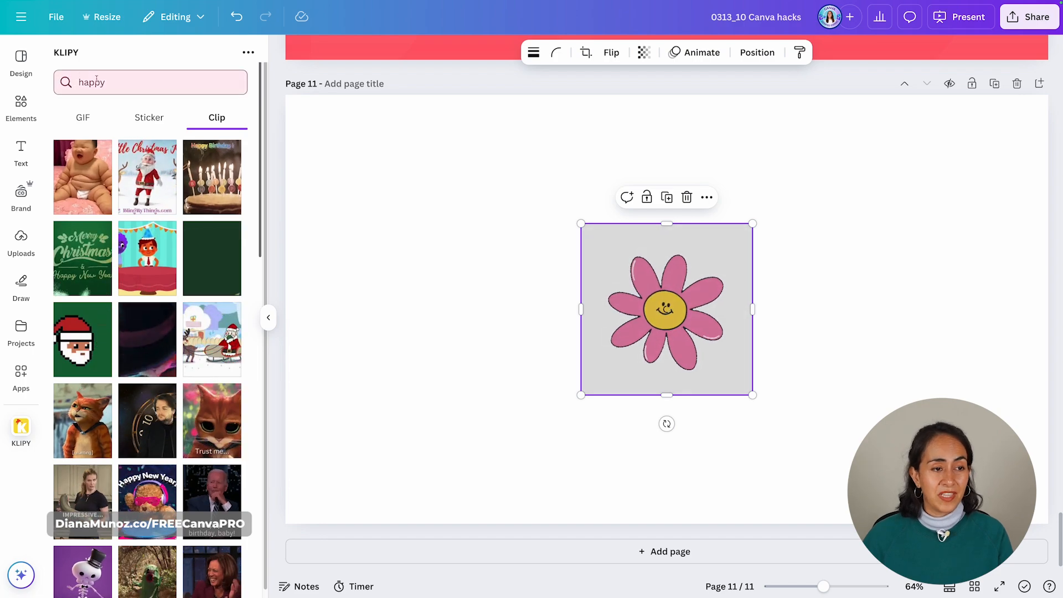
click(84, 117)
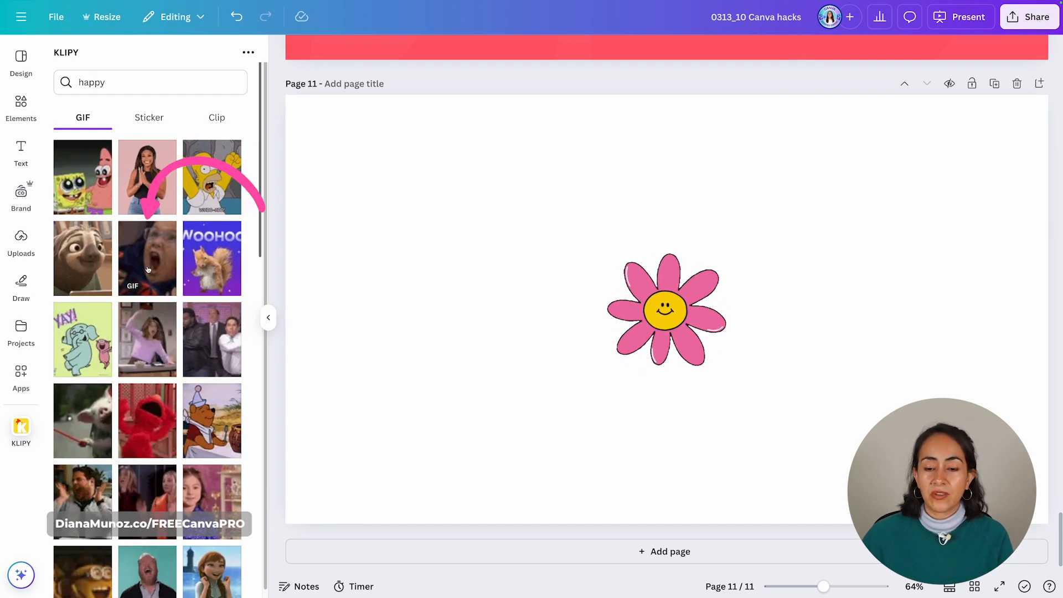
Add the KLIPY cheering-boy happy GIF to page 11 beside the flower sticker
click(147, 258)
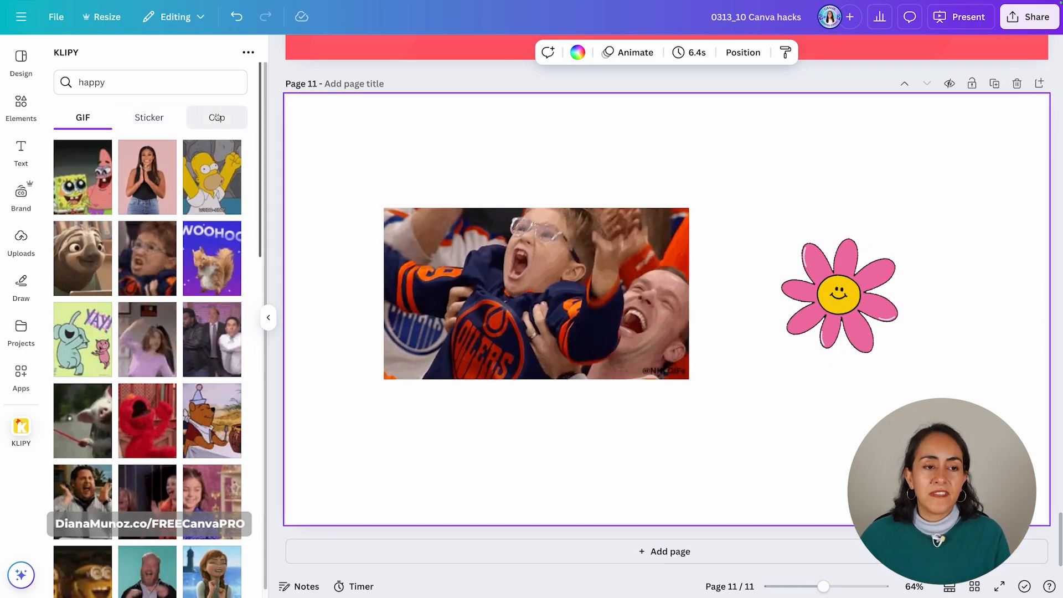
click(216, 117)
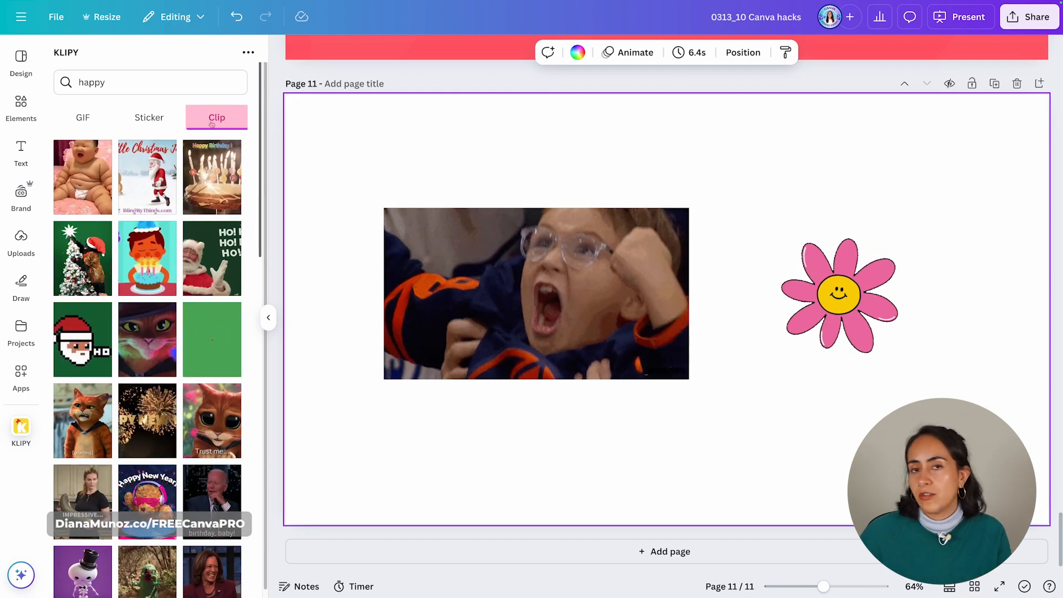